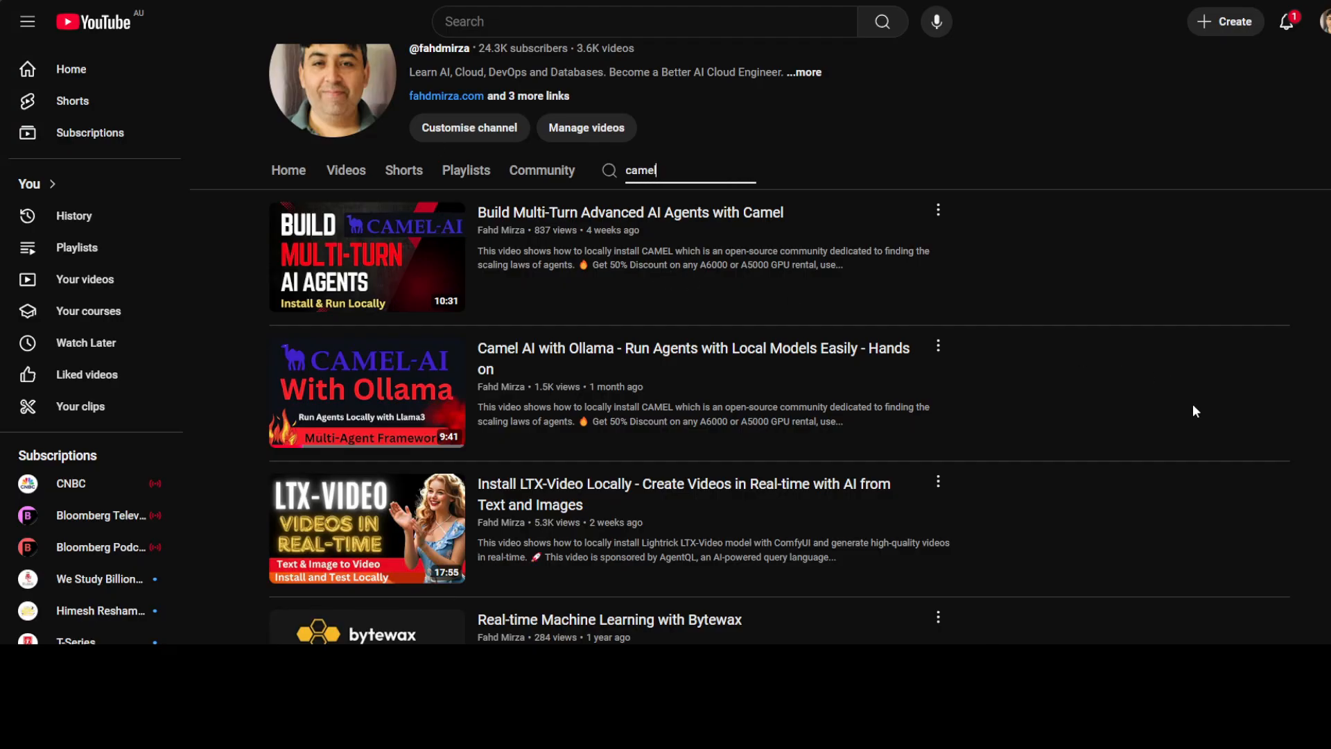
mouse_move(726, 207)
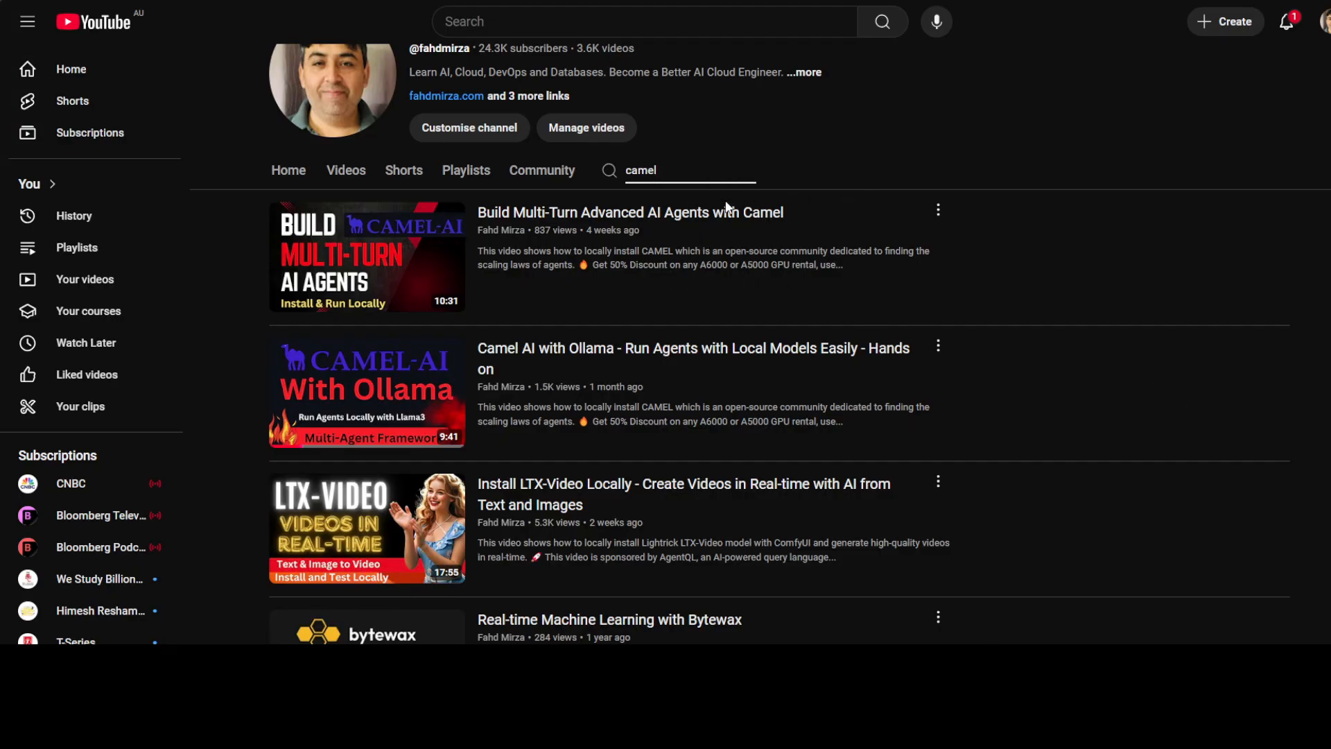
mouse_move(1003, 154)
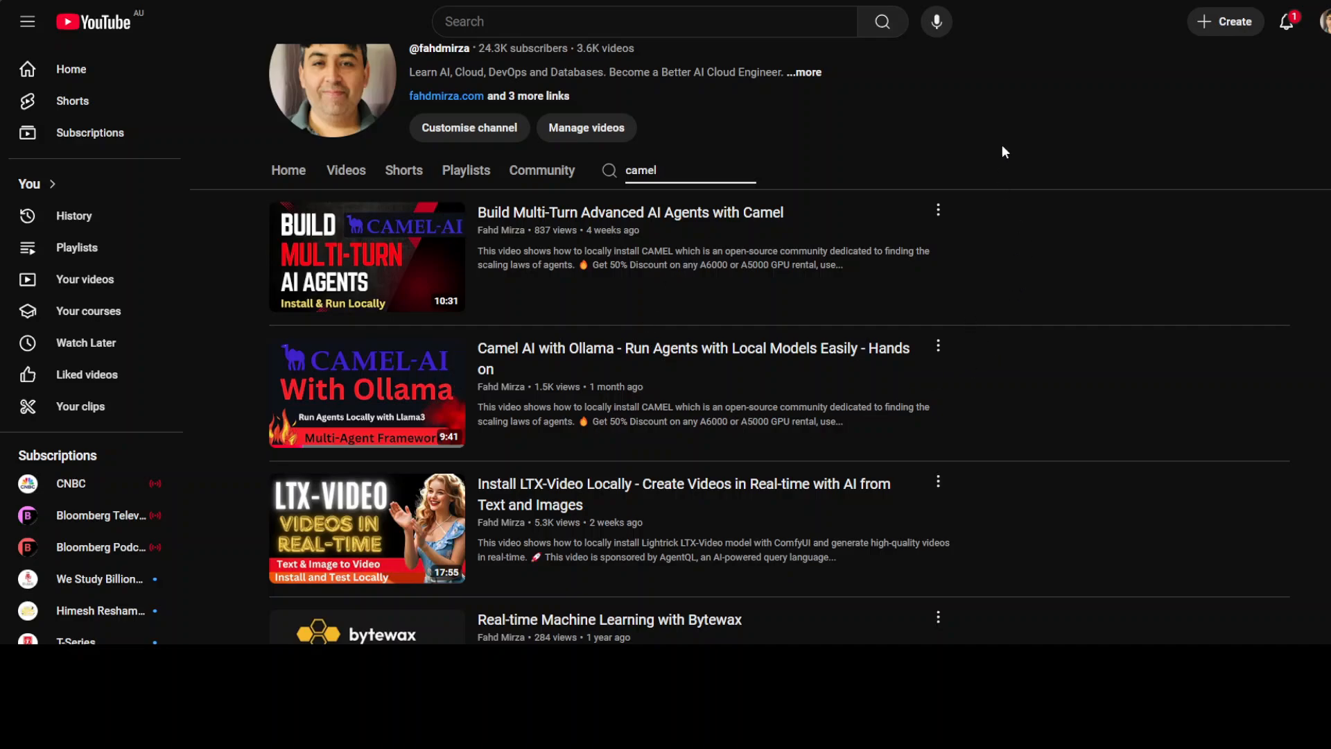
mouse_move(807, 340)
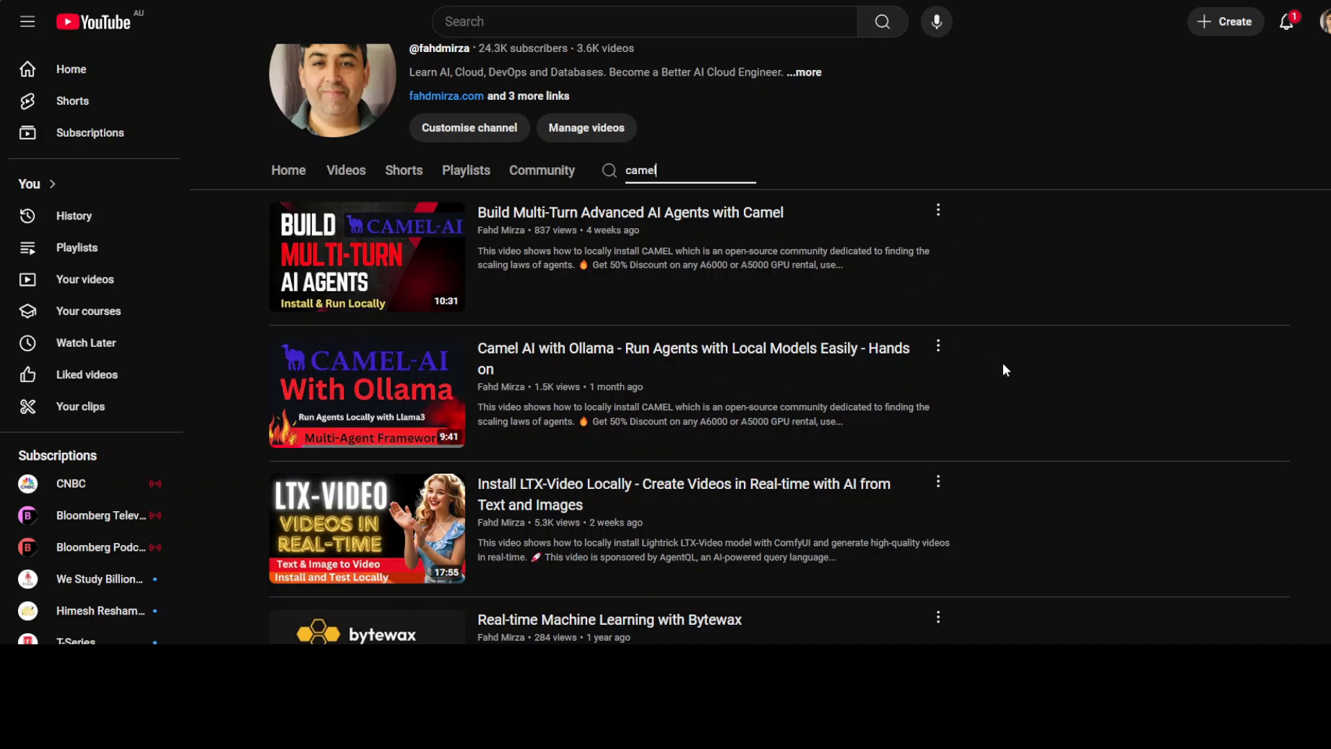
mouse_move(983, 242)
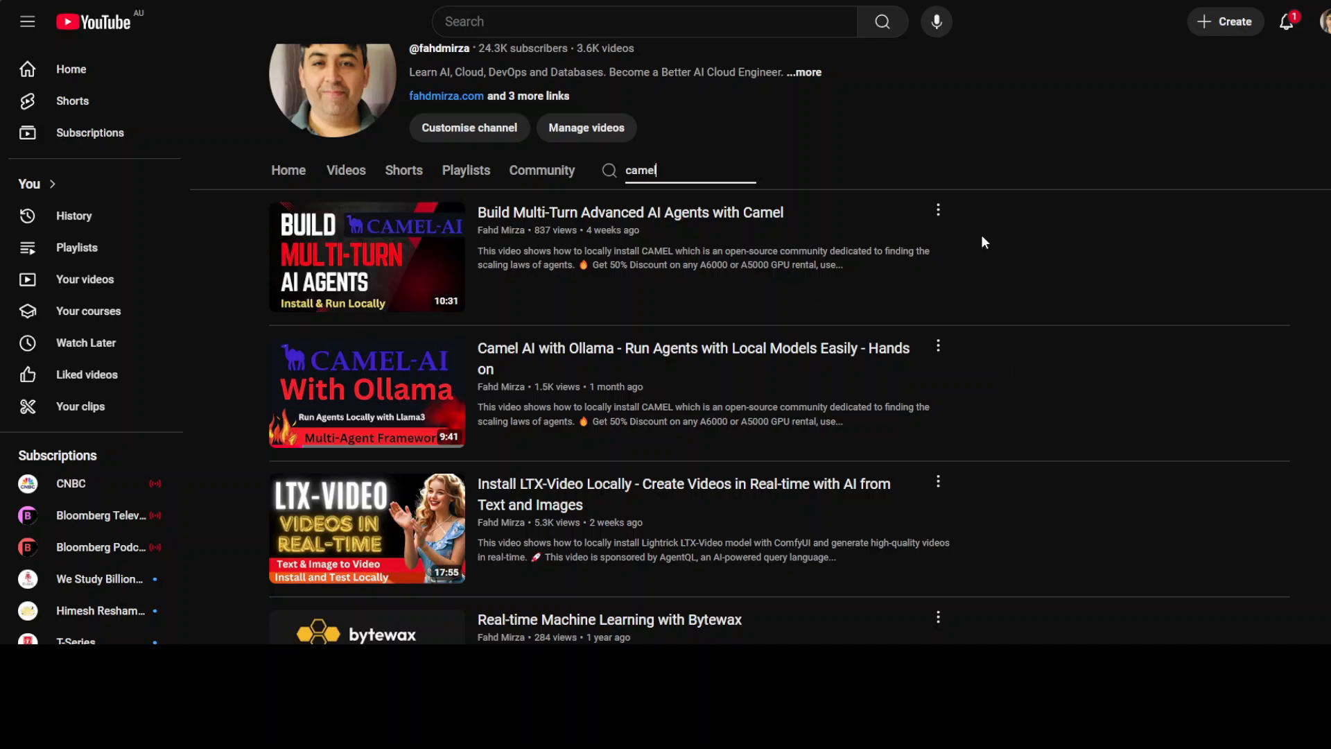
mouse_move(852, 240)
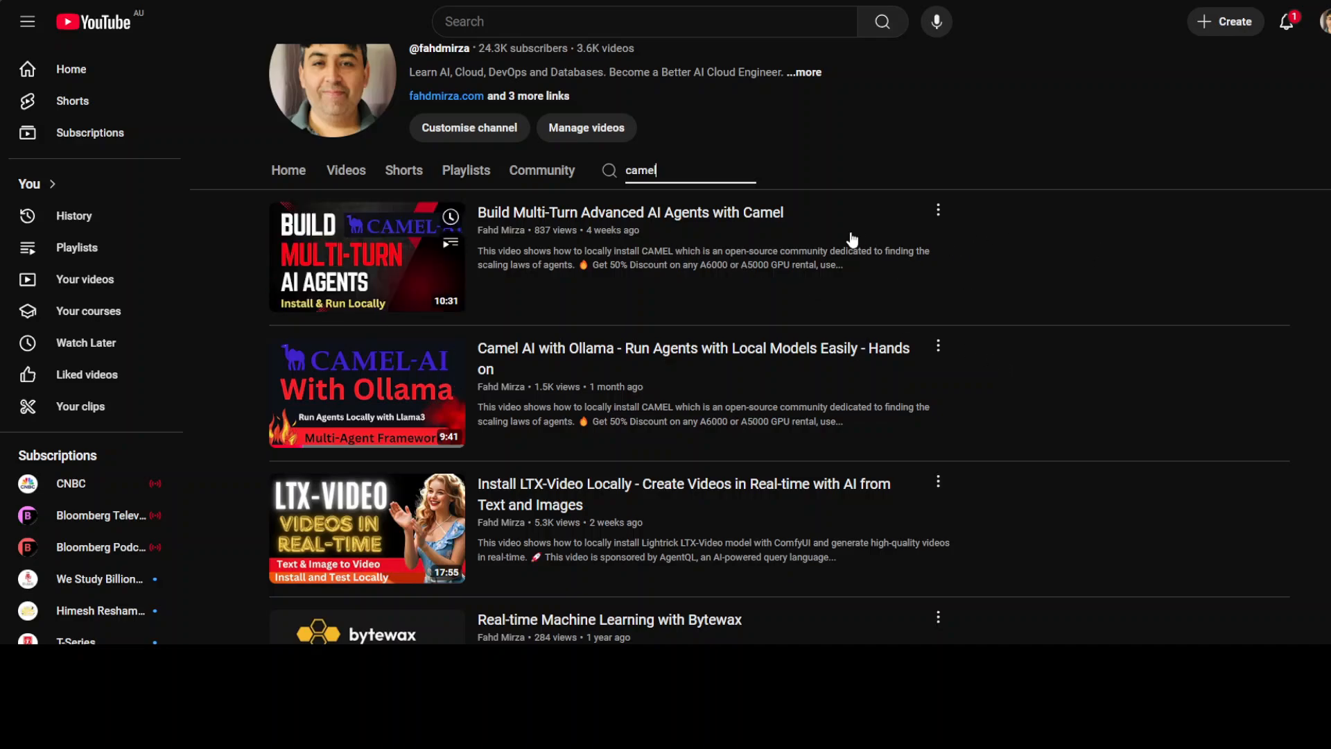
mouse_move(1032, 252)
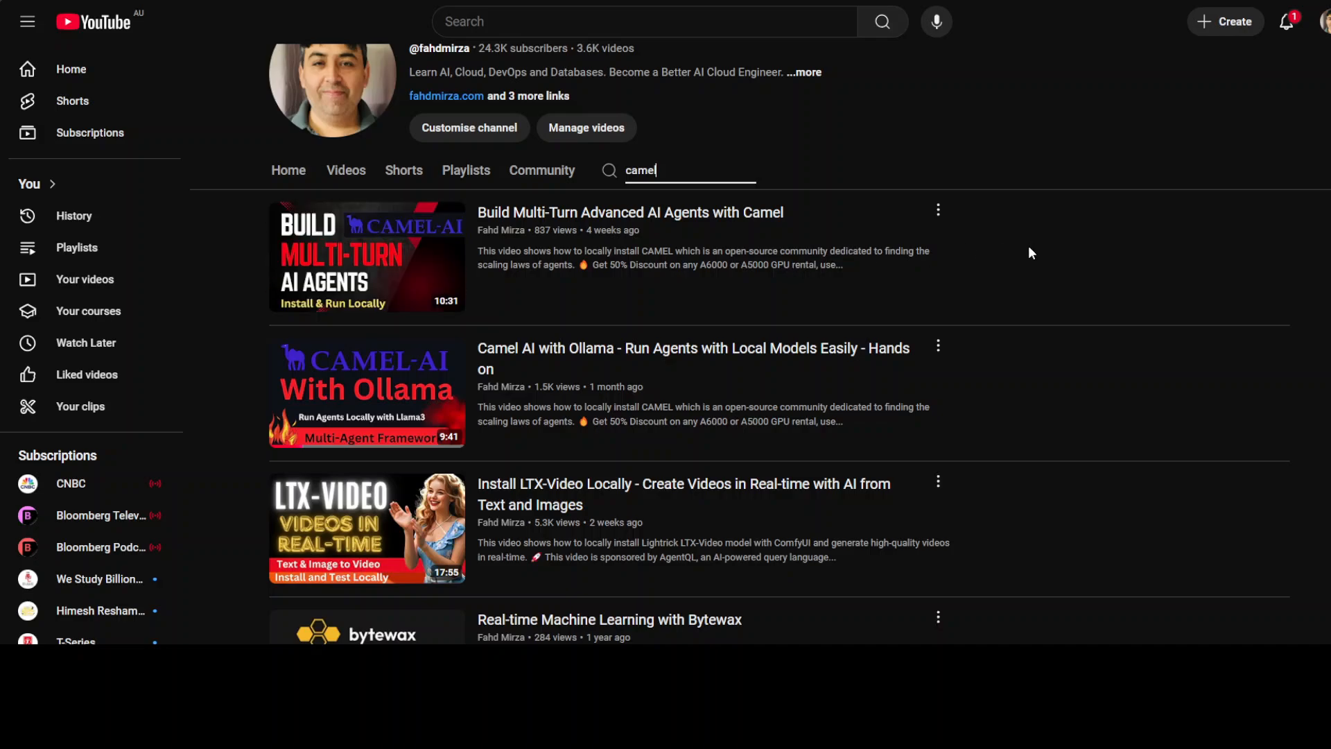
mouse_move(971, 131)
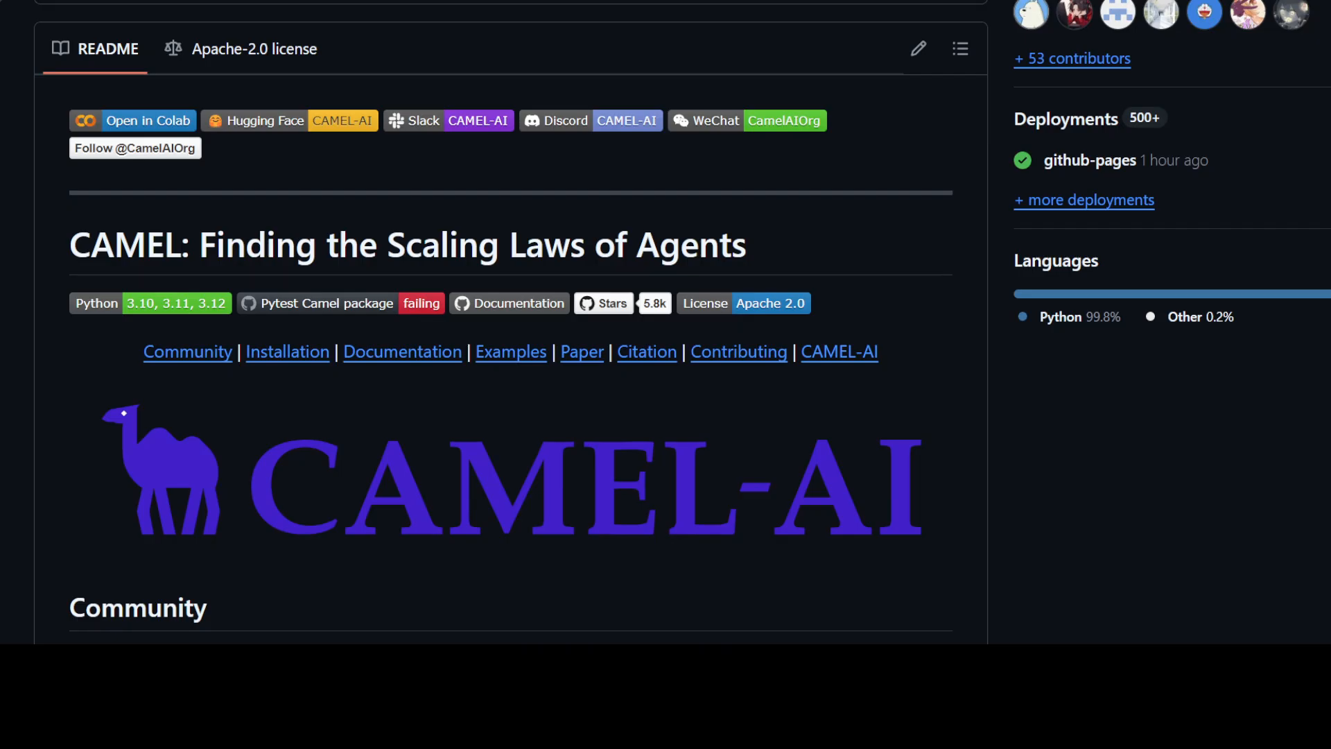
mouse_move(855, 179)
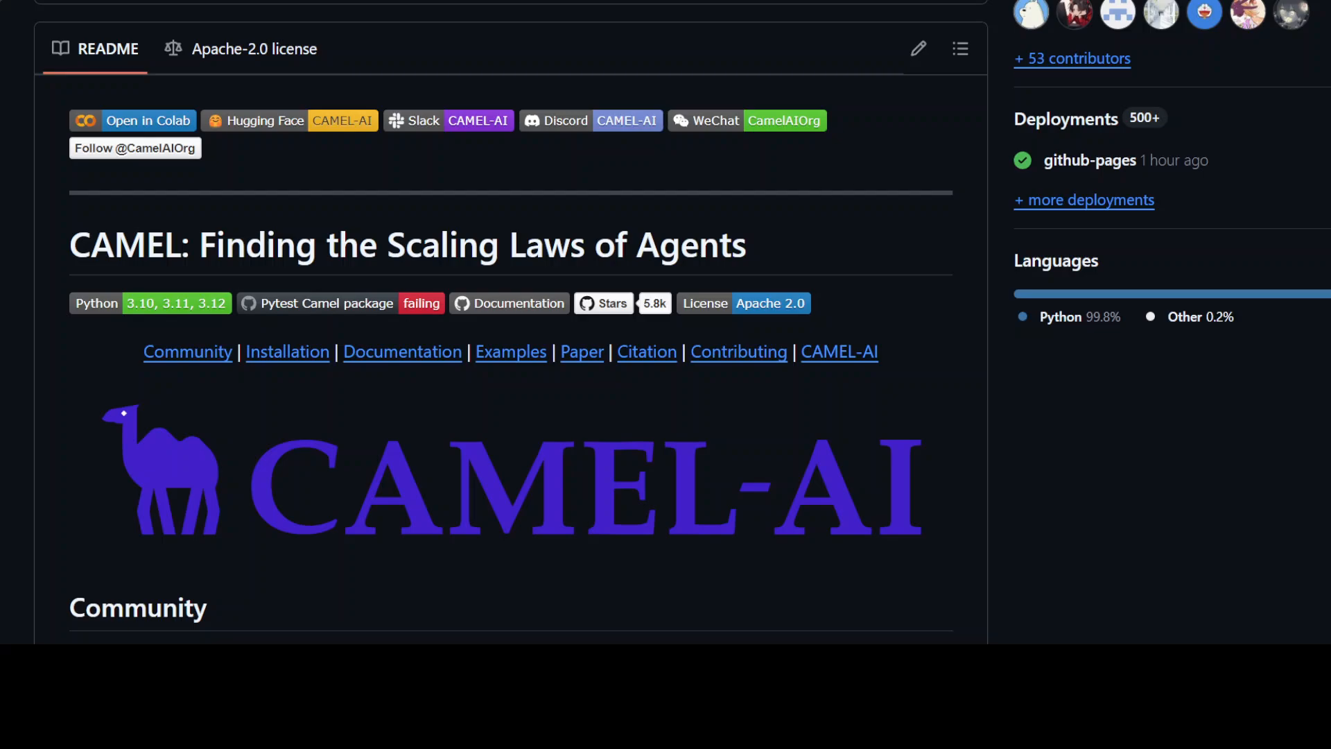
mouse_move(1140, 490)
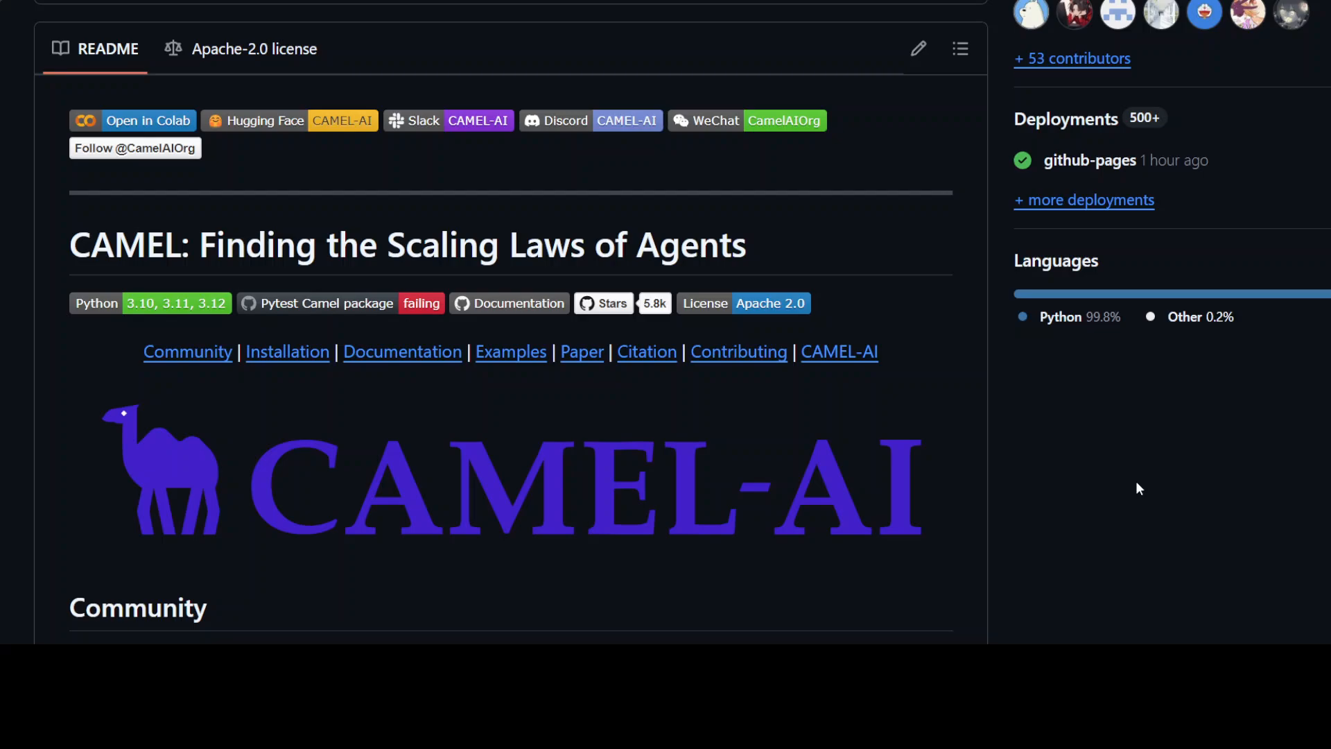
mouse_move(1136, 483)
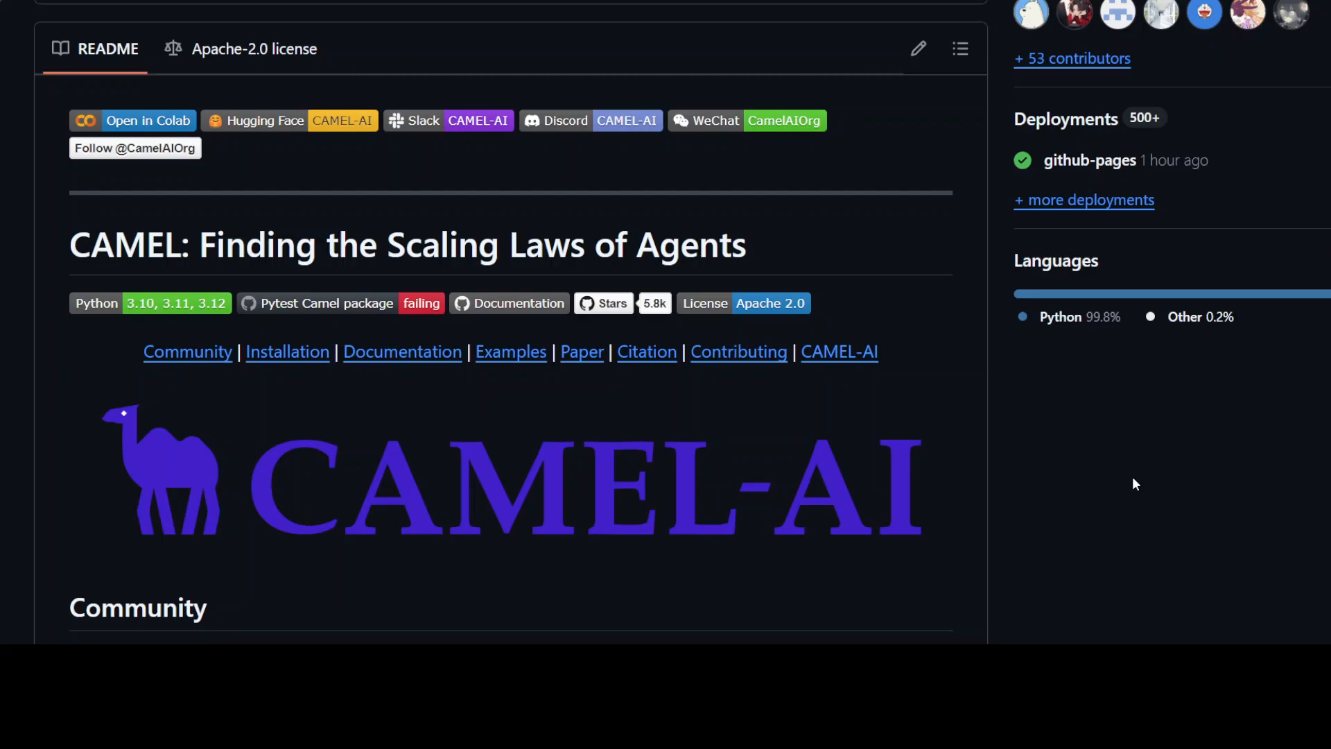
mouse_move(1048, 463)
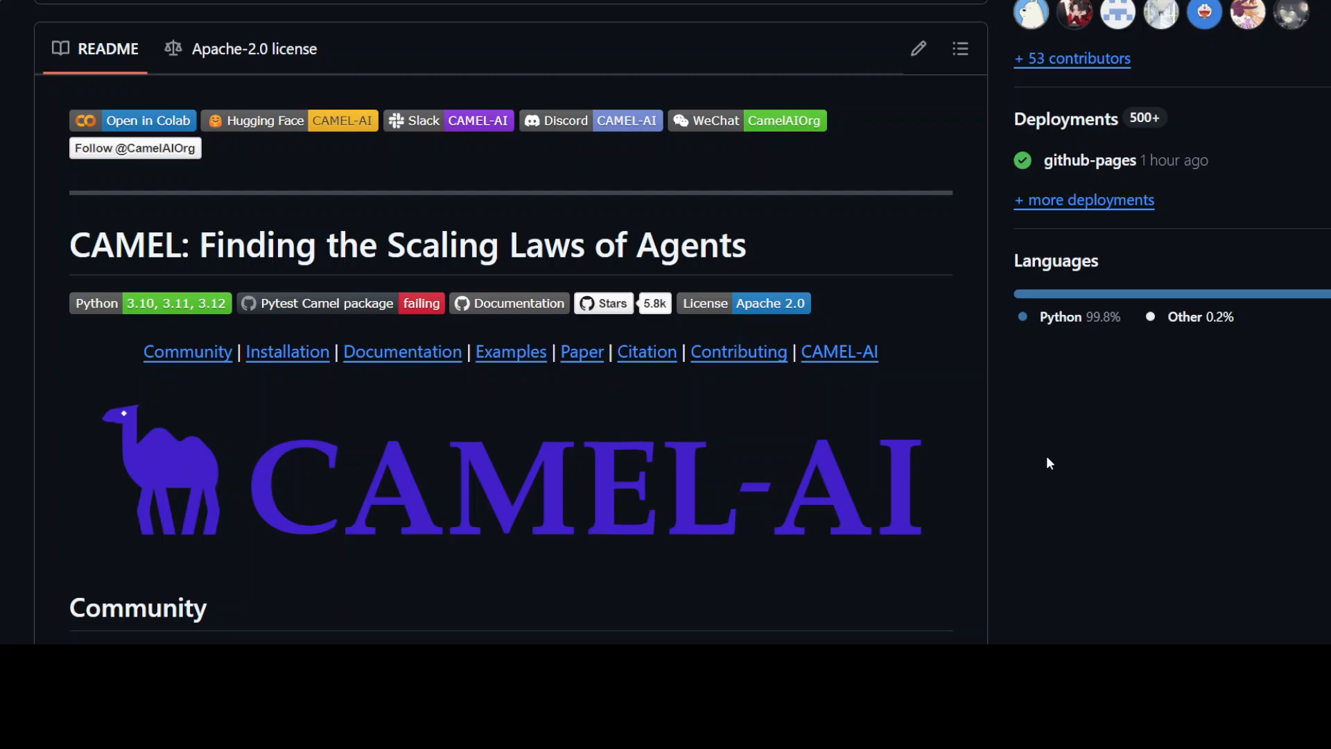
Run a first cell that pip-installs camel-ai[all]==0.2.11, starlette and nest_asyncio.
click(133, 120)
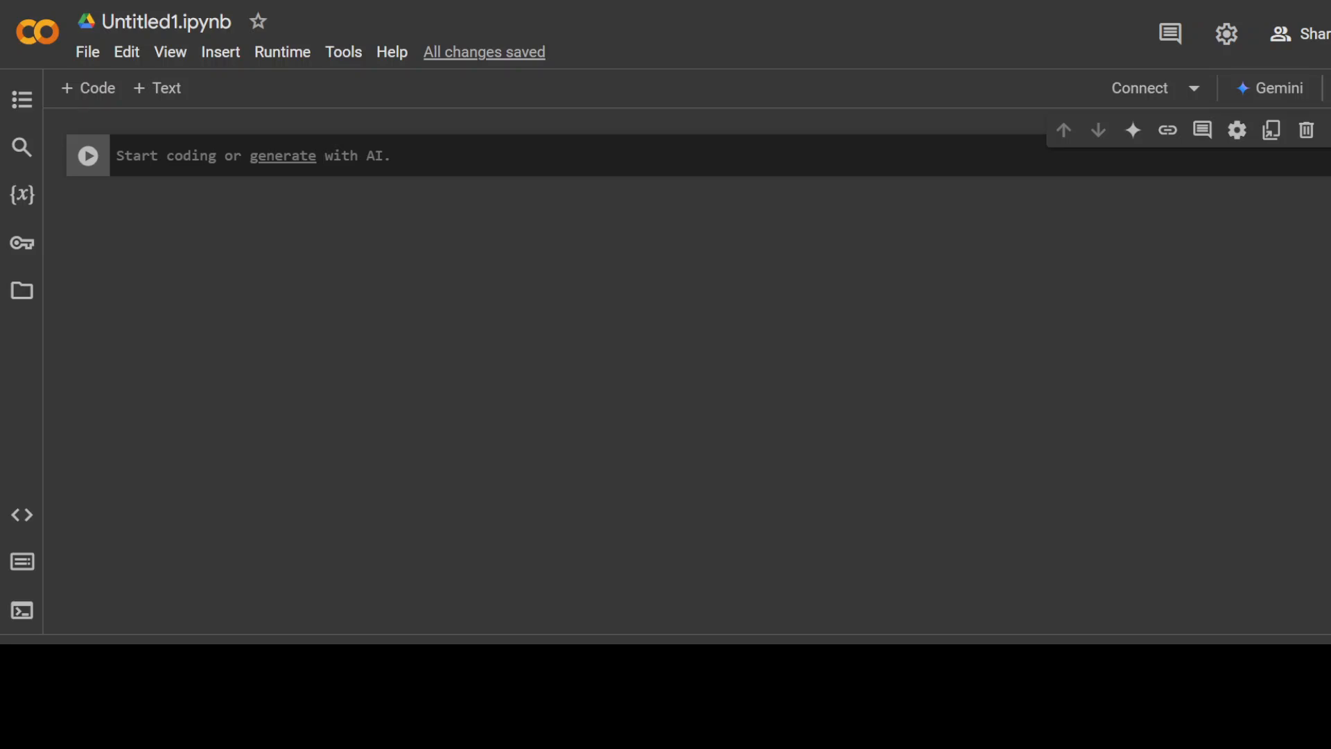
mouse_move(572, 127)
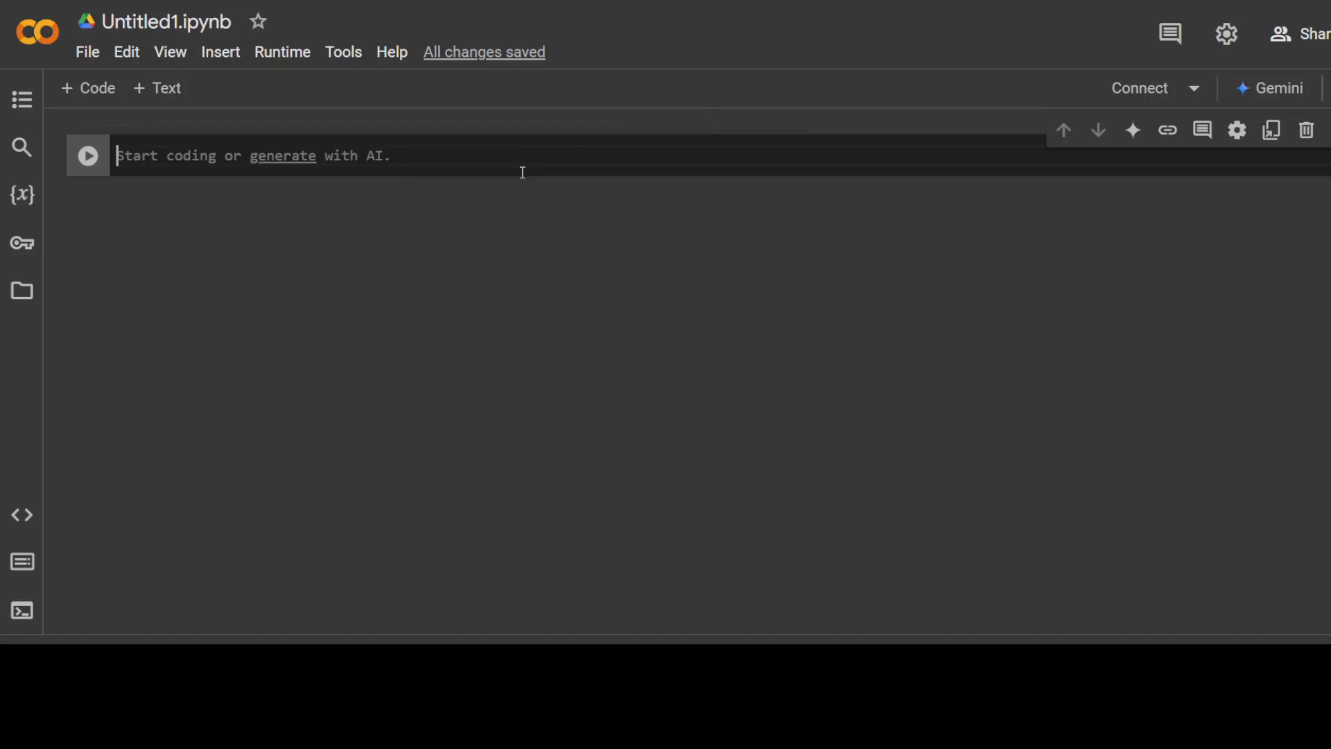
text(!pip install "camel-ai[all]==0.2.11")
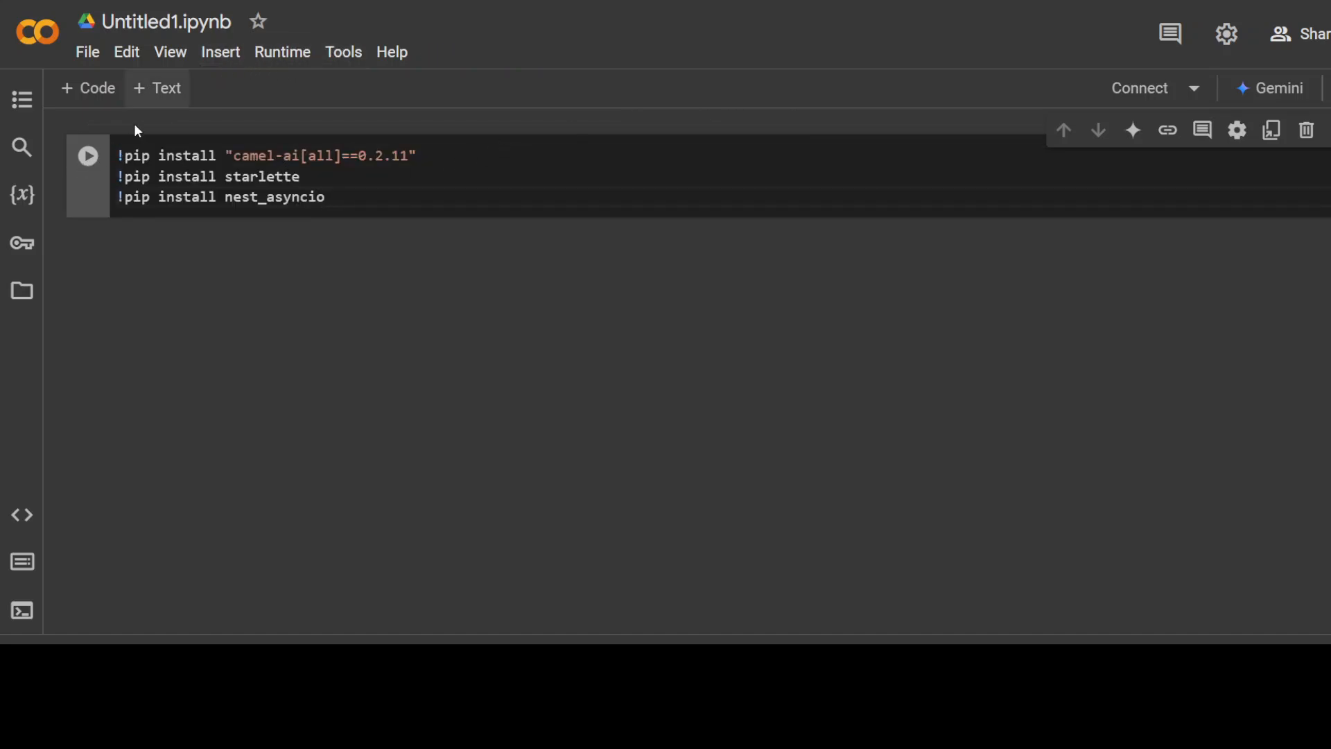
click(87, 154)
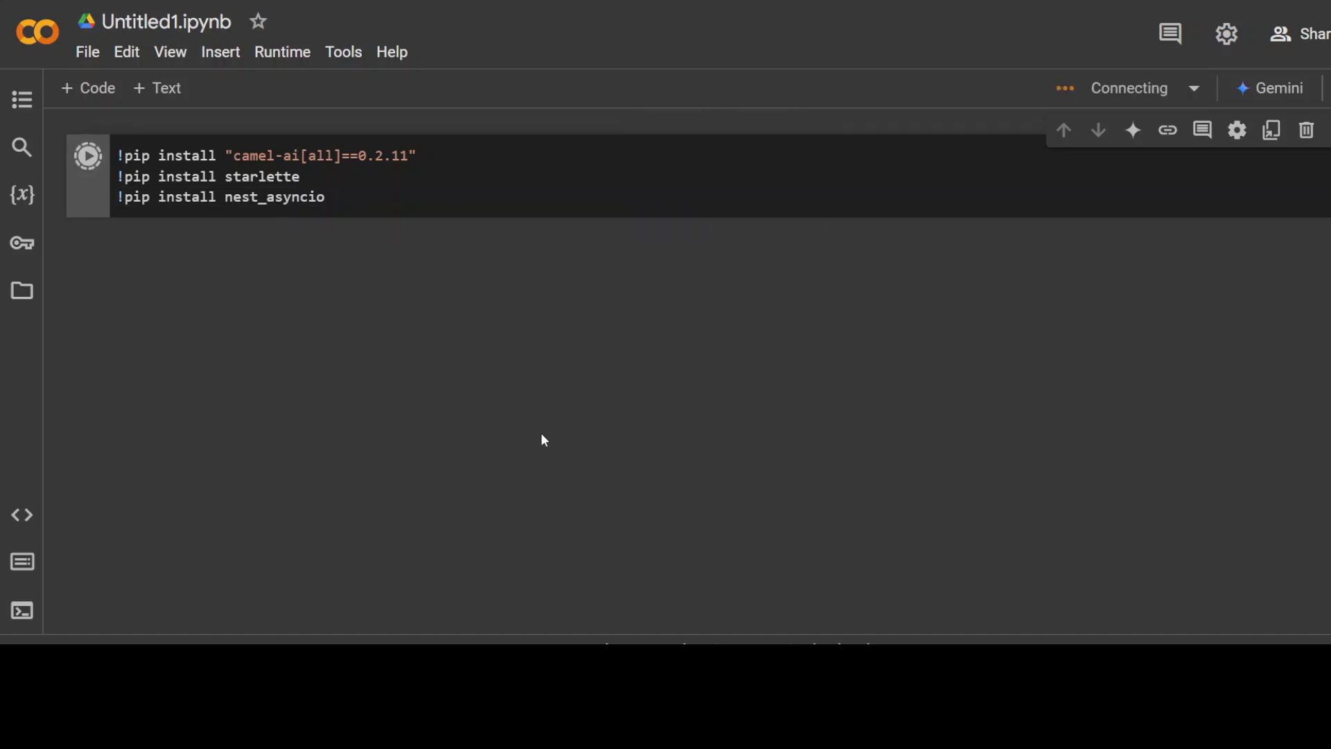
mouse_move(499, 248)
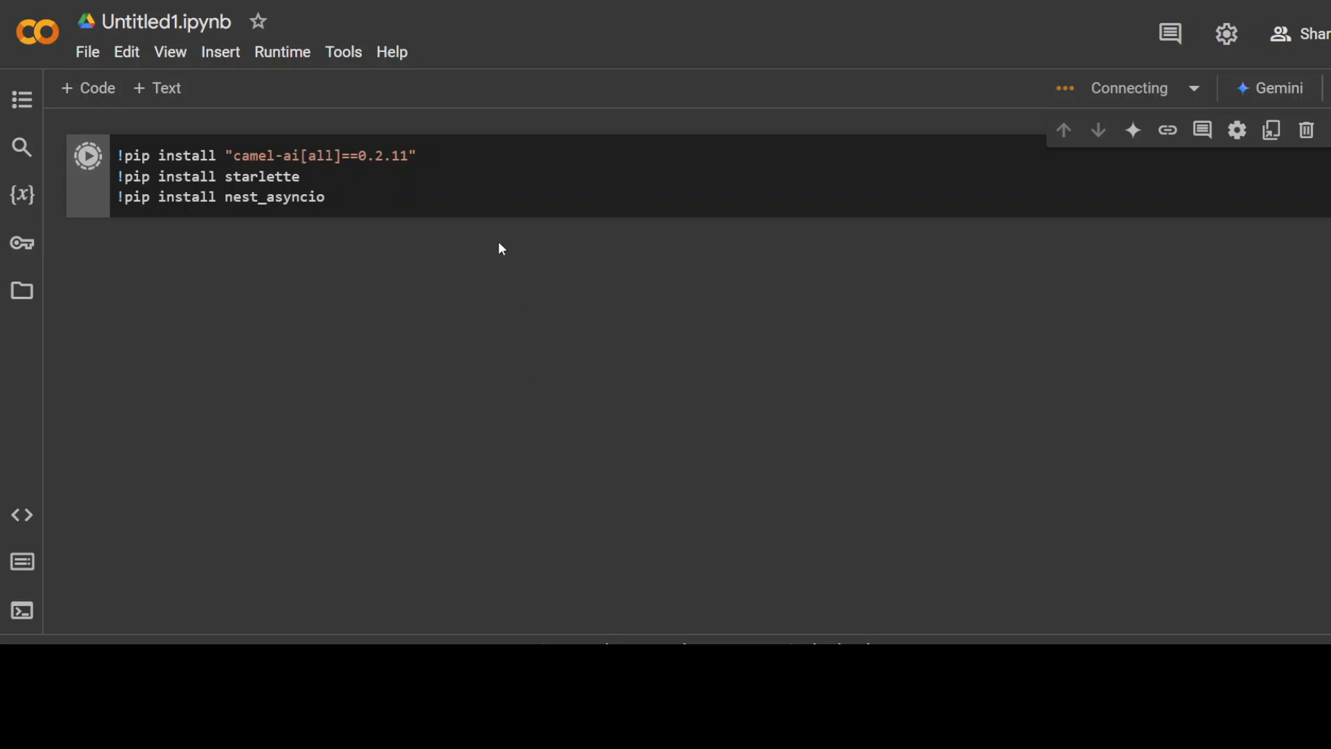
mouse_move(526, 256)
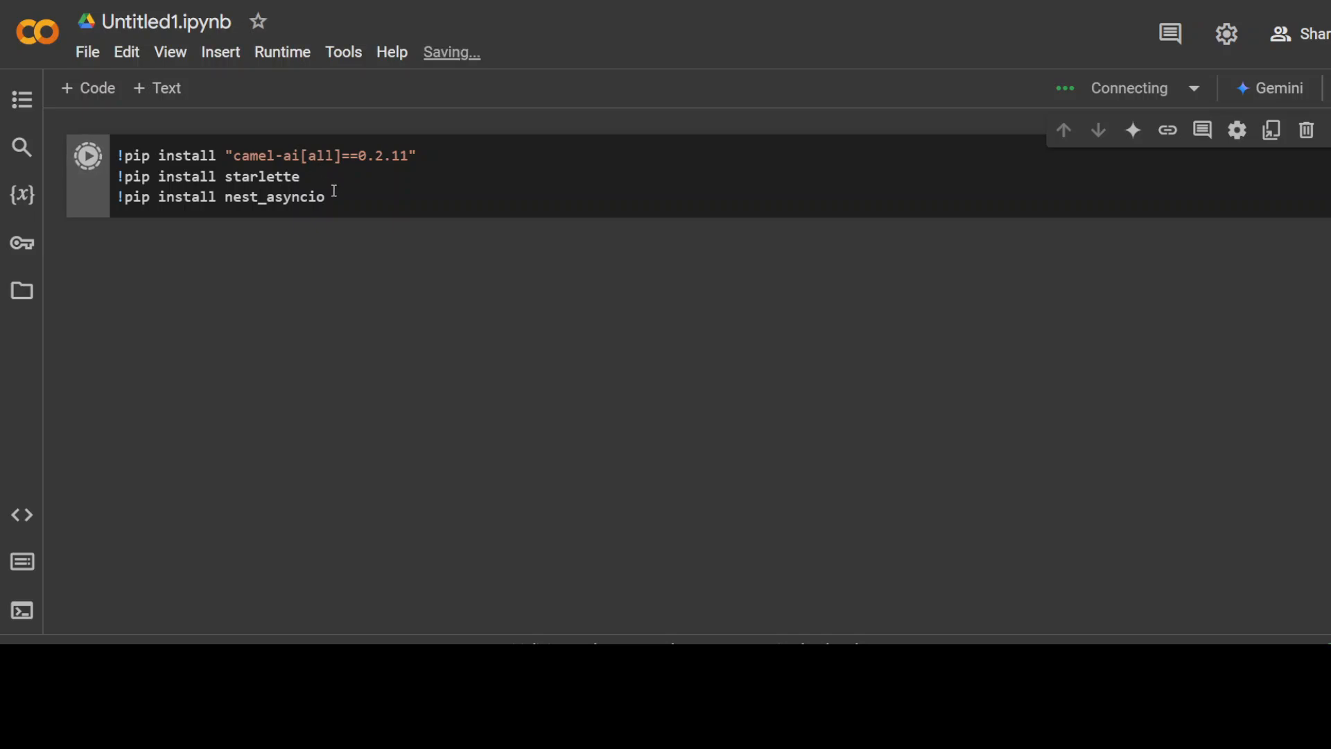
click(86, 155)
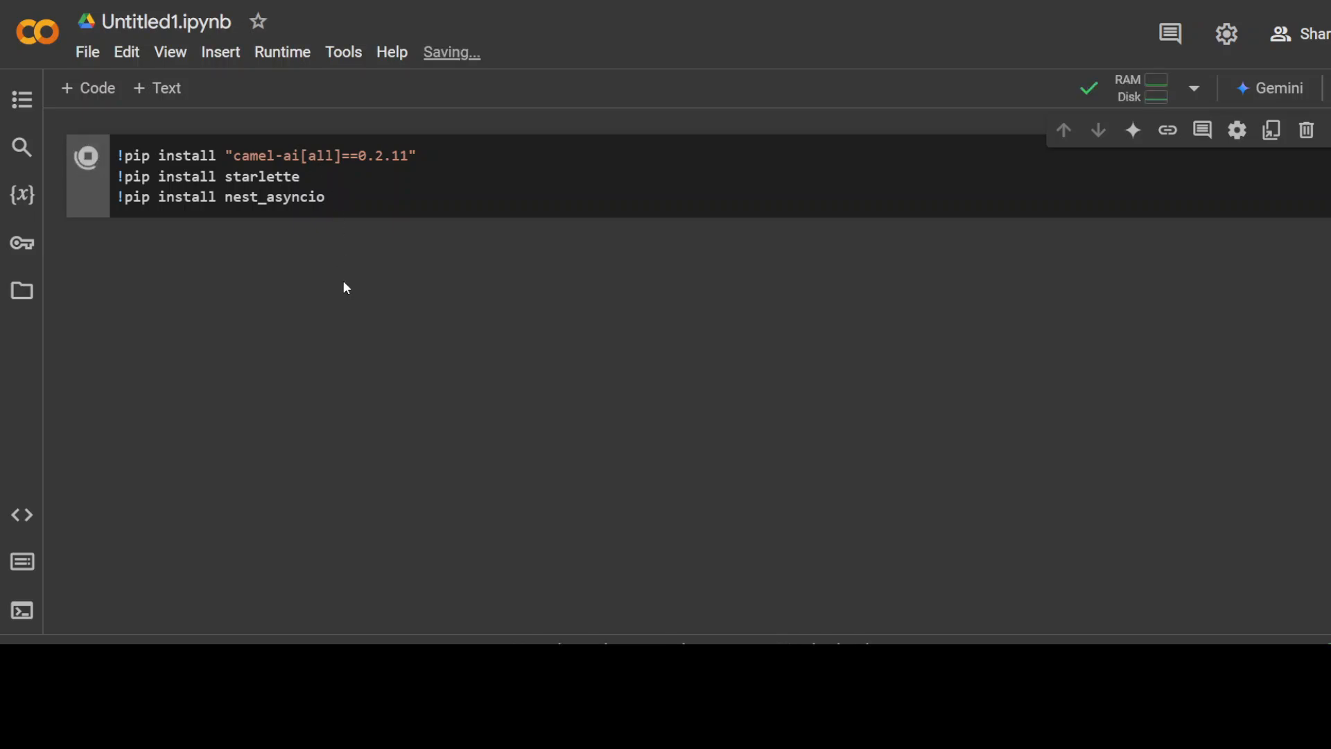
click(86, 155)
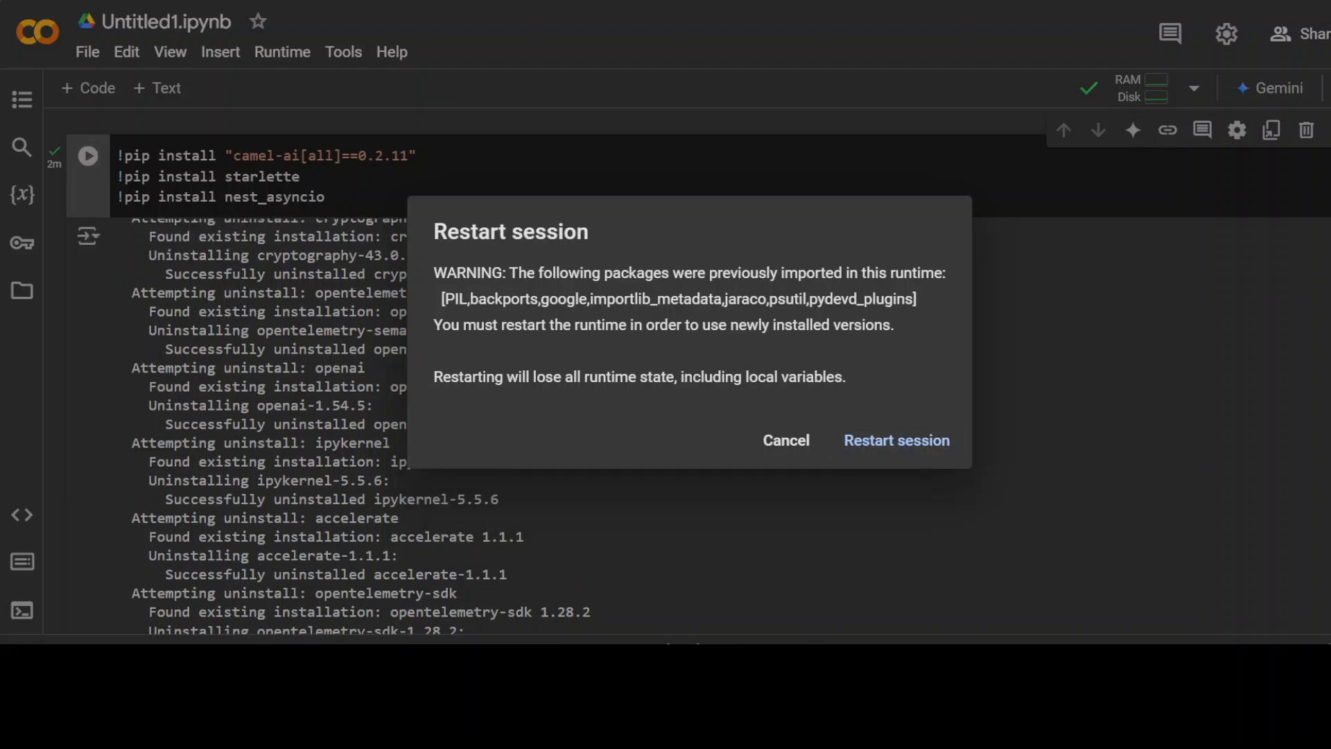
Confirm 'Restart session' in the warning dialog.
click(896, 440)
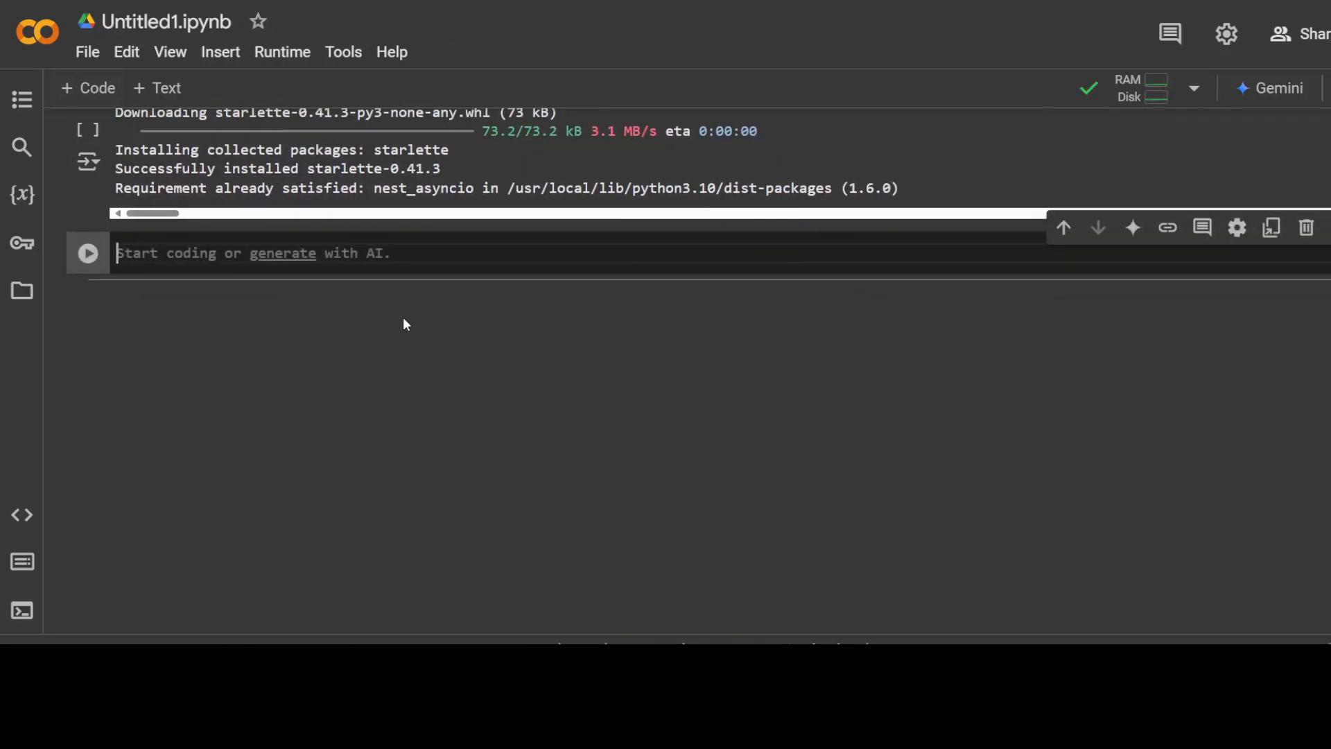
Run a getpass cell saving the Firecrawl API key as an environment variable.
text(import os)
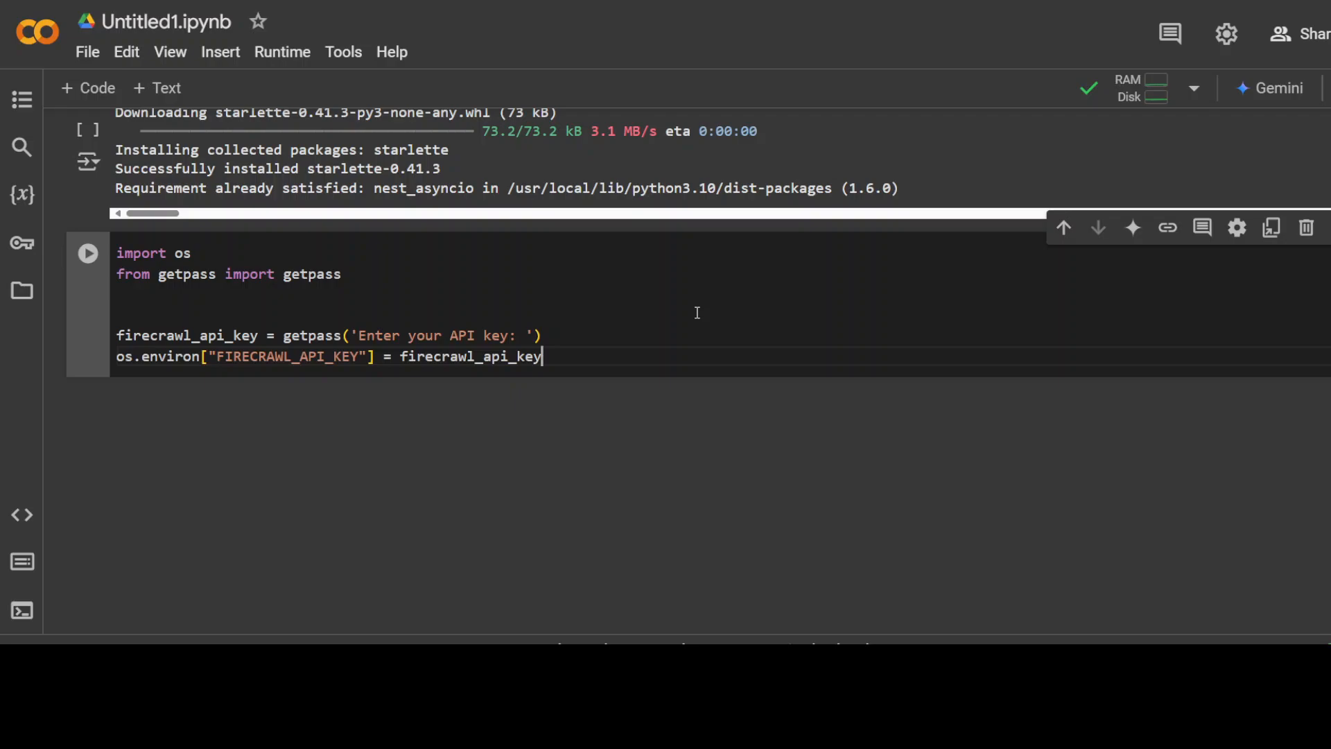
mouse_move(91, 273)
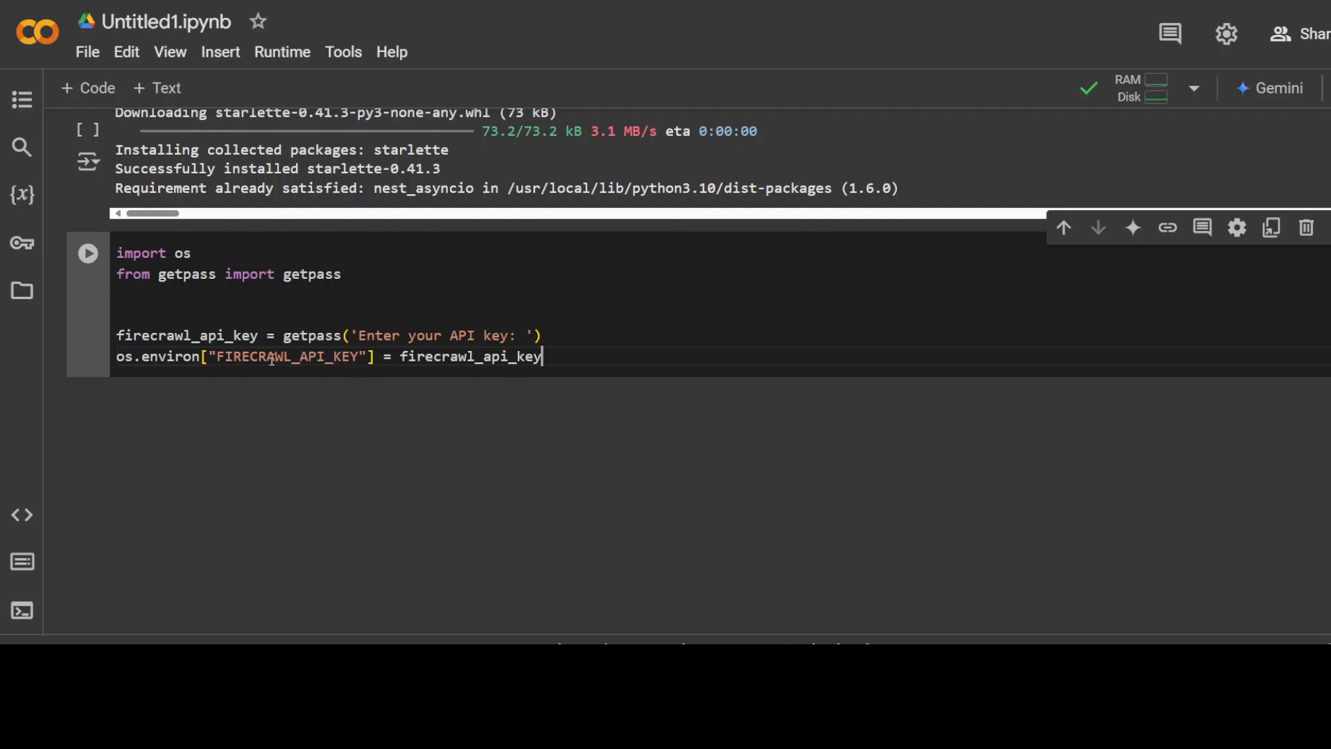
mouse_move(81, 301)
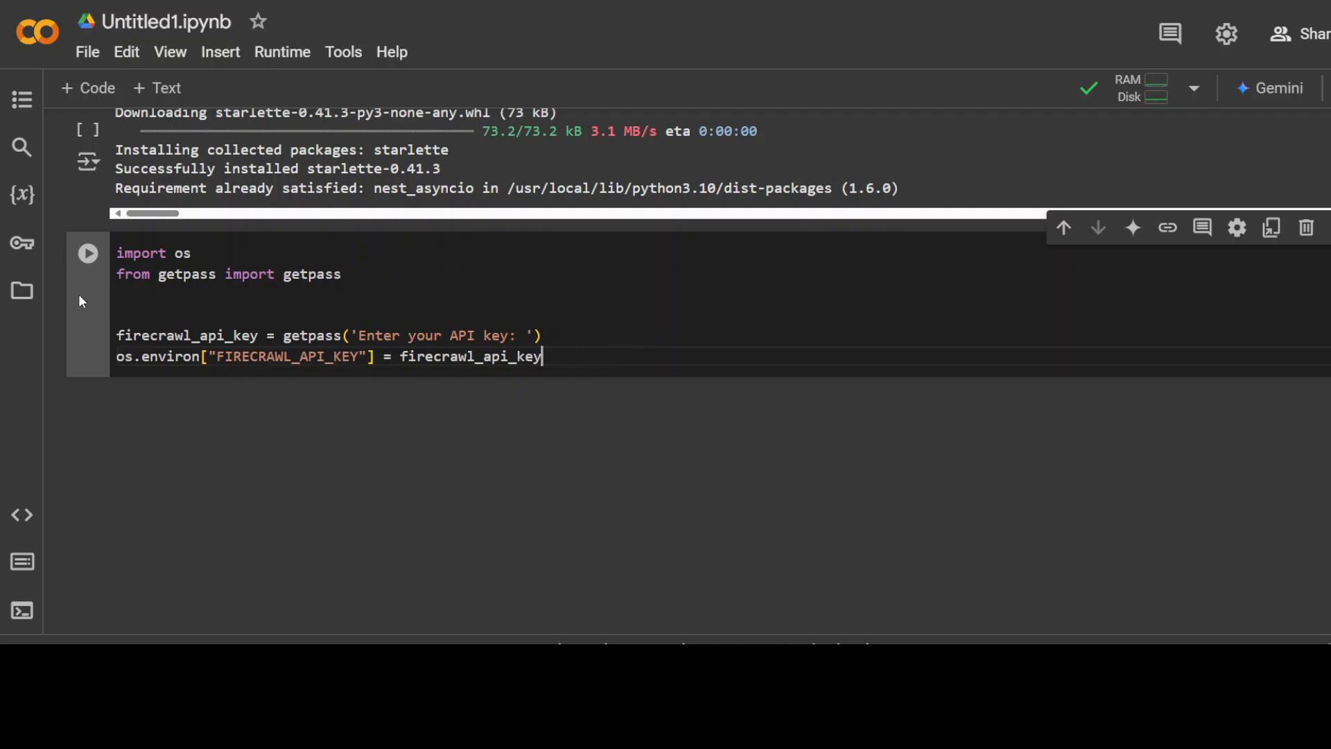
click(88, 253)
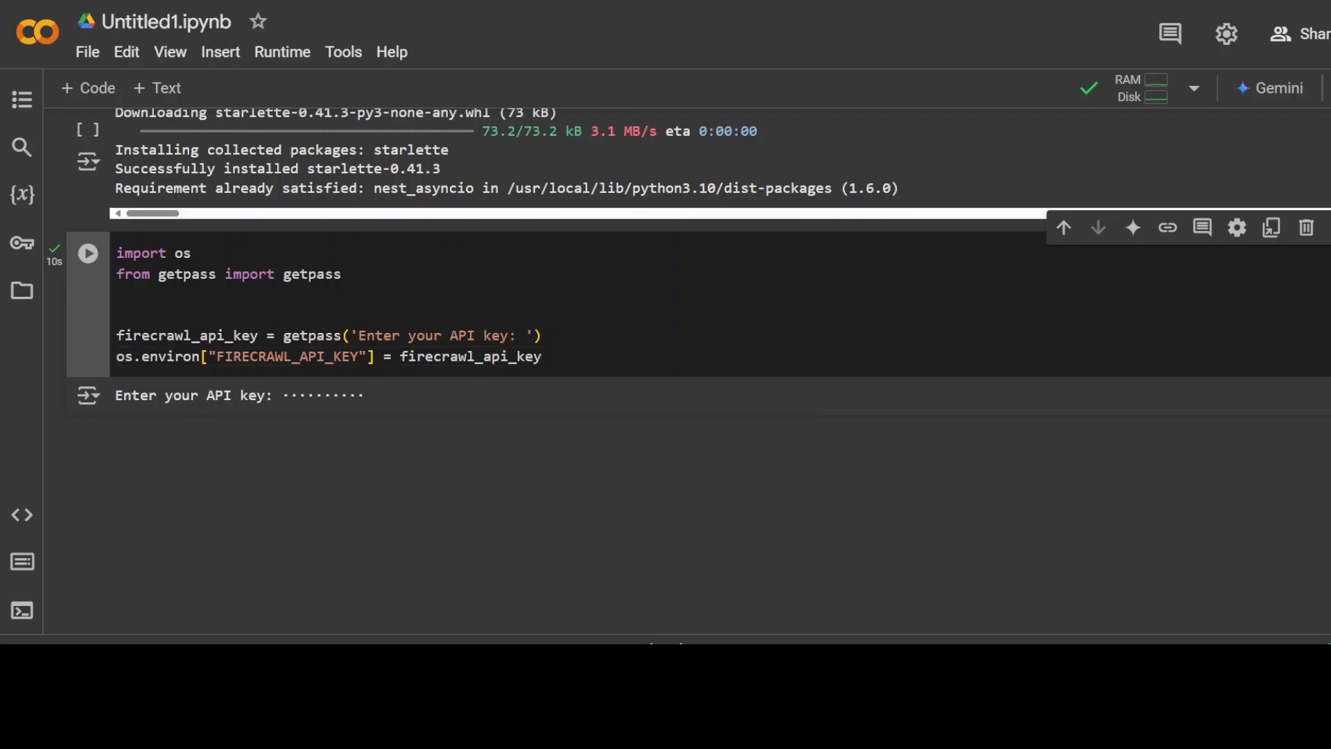
mouse_move(344, 357)
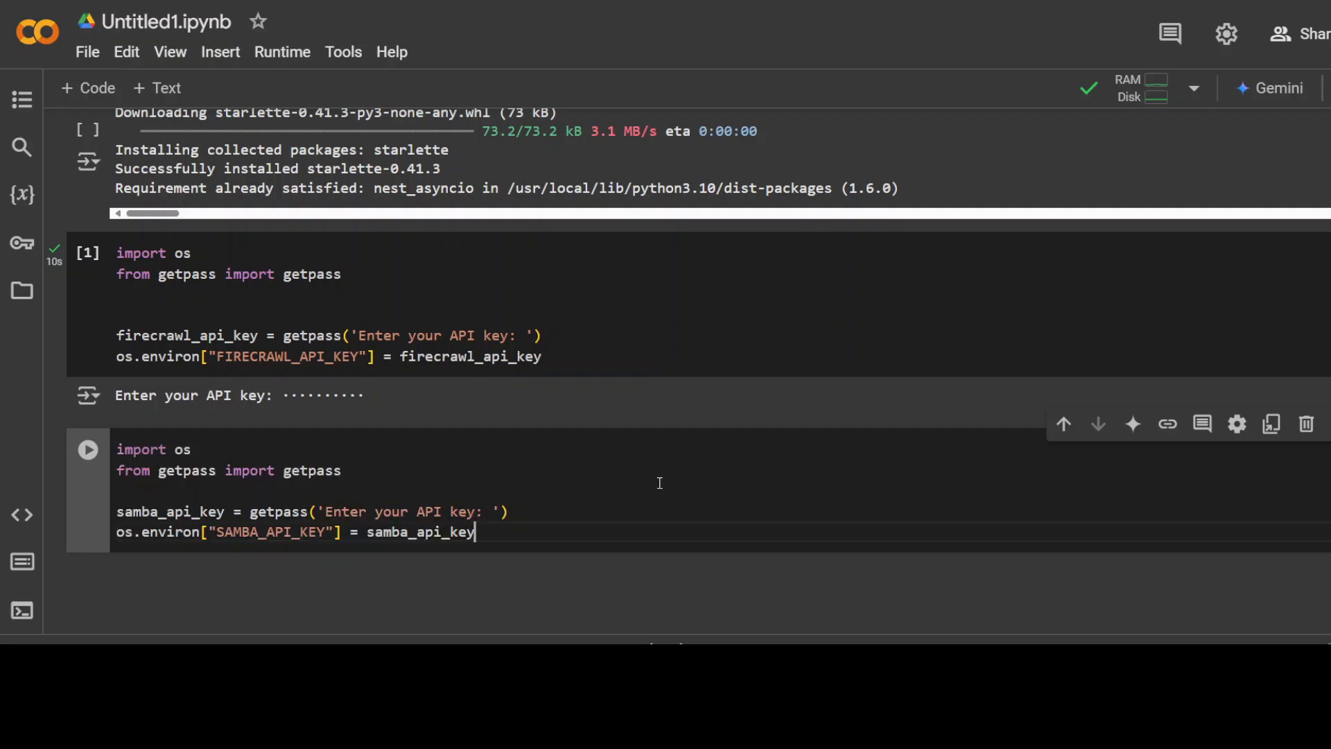
Run the samba_api_key cell and enter the masked SambaNova API key.
click(87, 449)
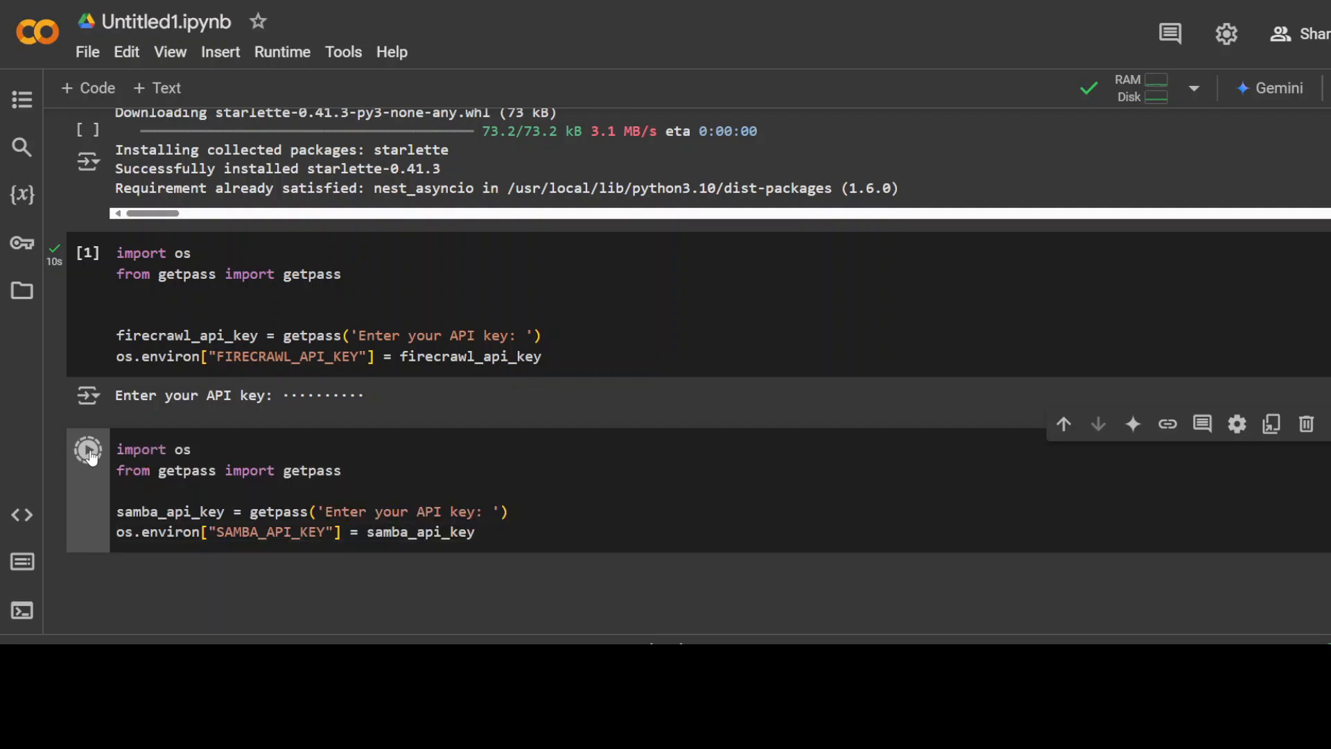
click(87, 449)
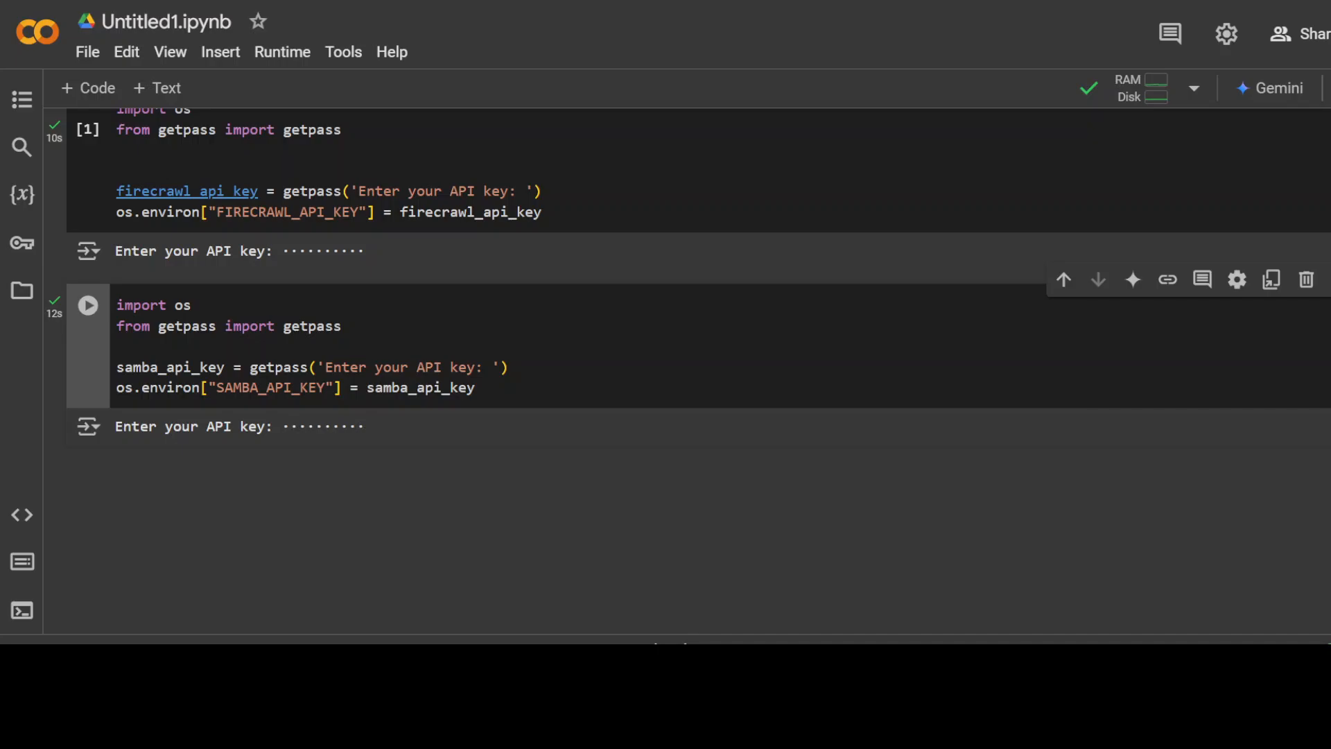
mouse_move(88, 87)
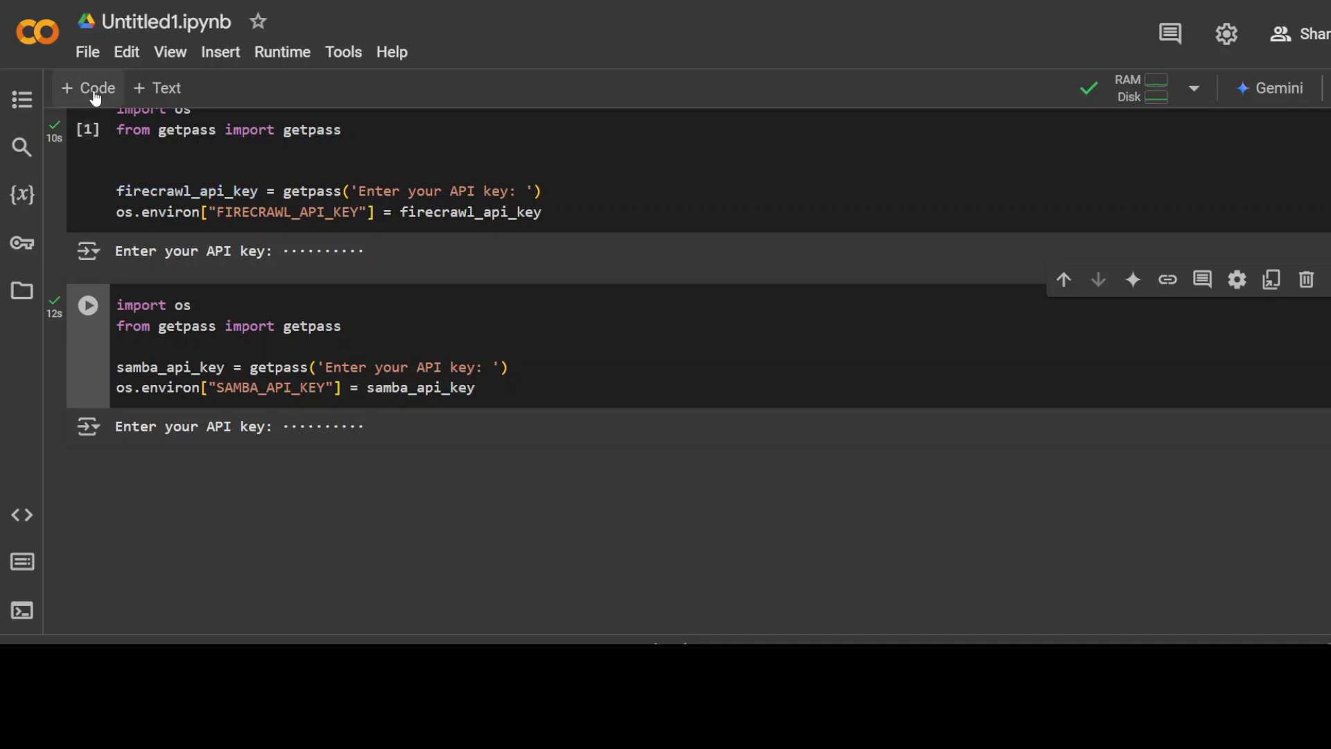
Crawl the SambaNova Qwen 2.5 Coder blog post with Firecrawl in a new cell.
click(88, 88)
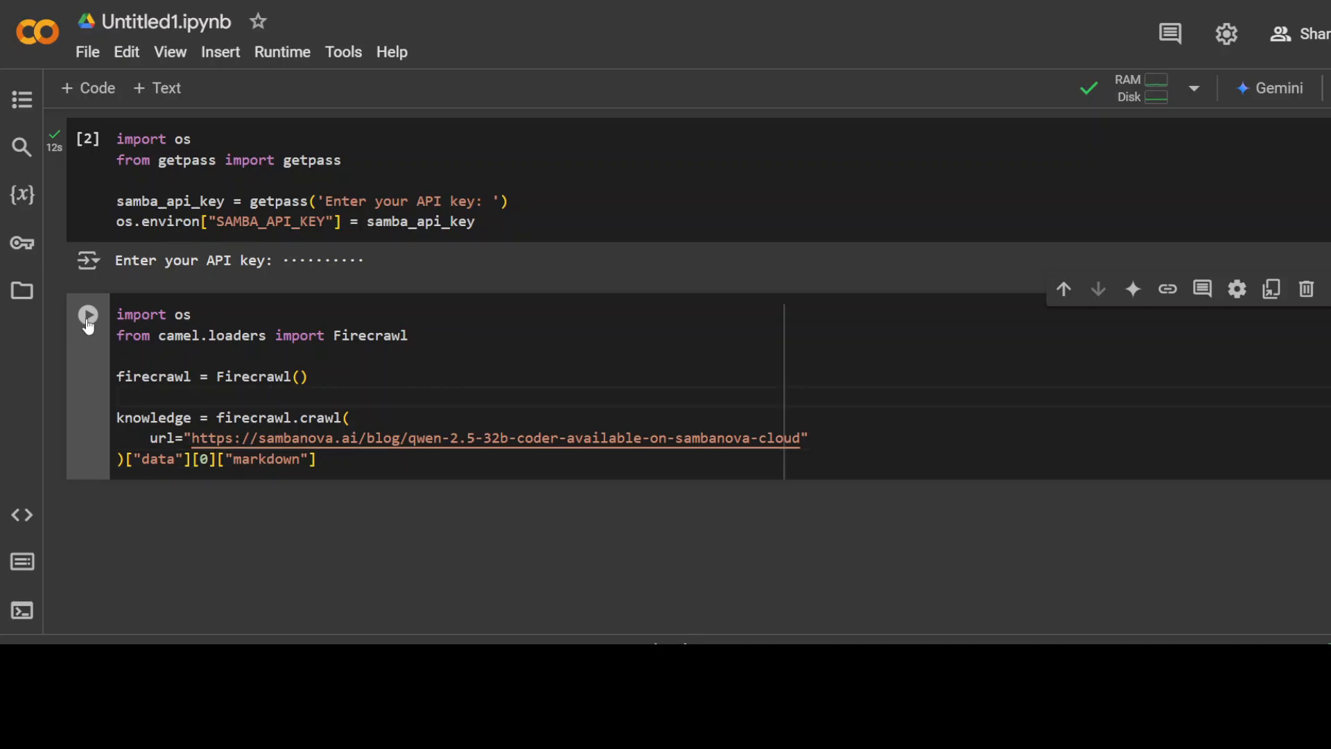
click(88, 315)
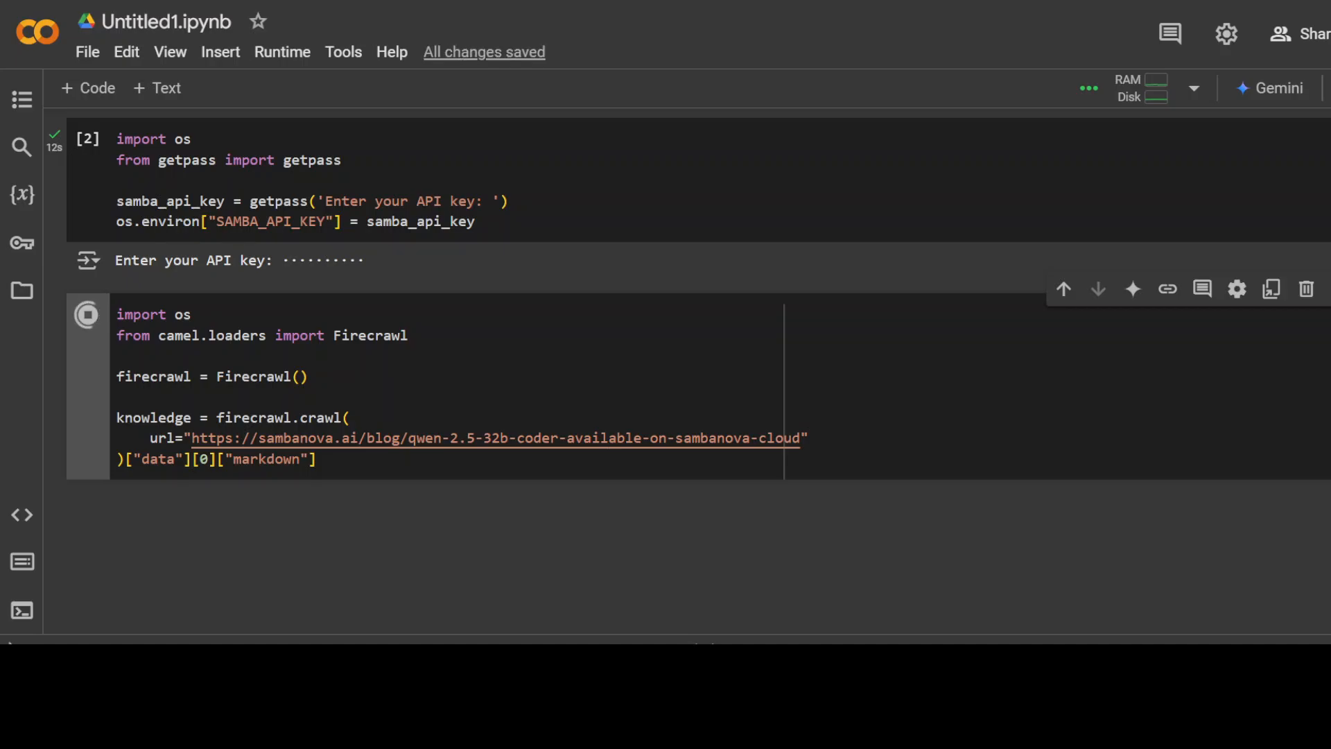
click(87, 314)
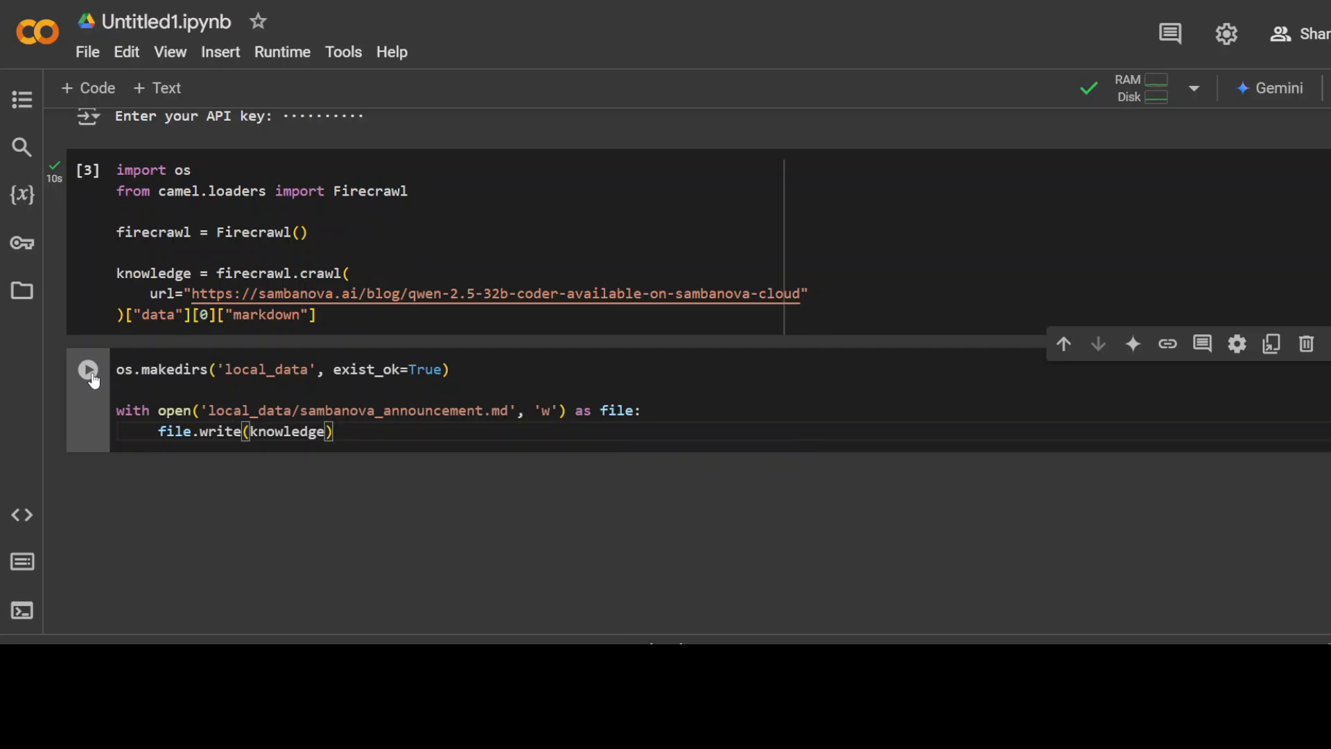
Save the crawled knowledge to local_data/sambanova_announcement.md.
click(525, 412)
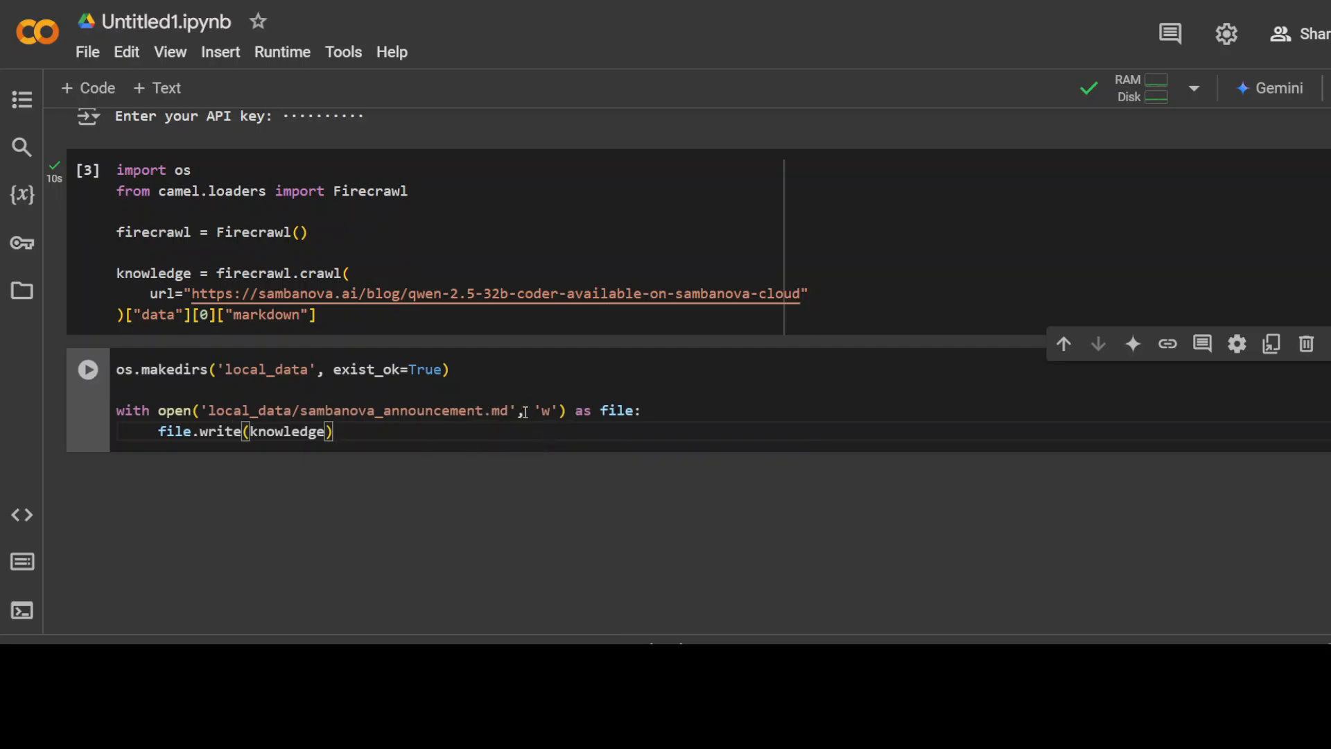
click(87, 369)
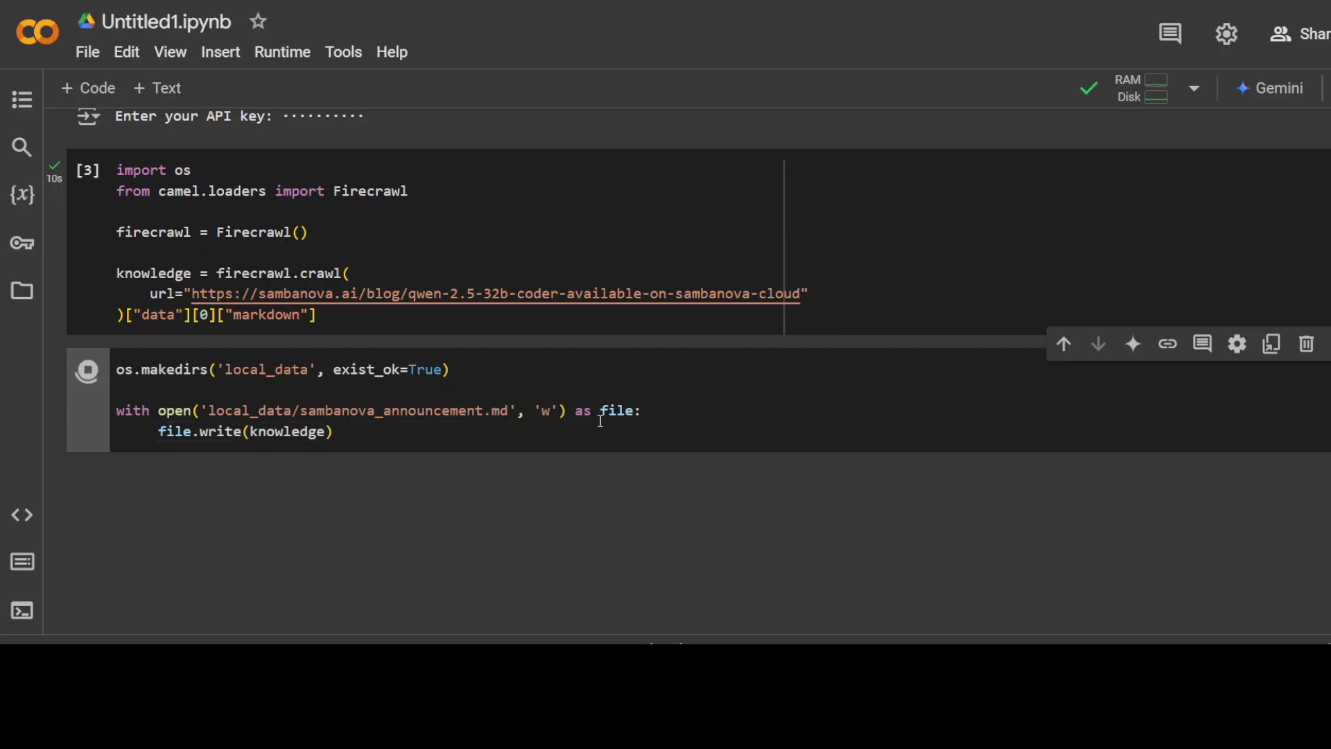
click(87, 369)
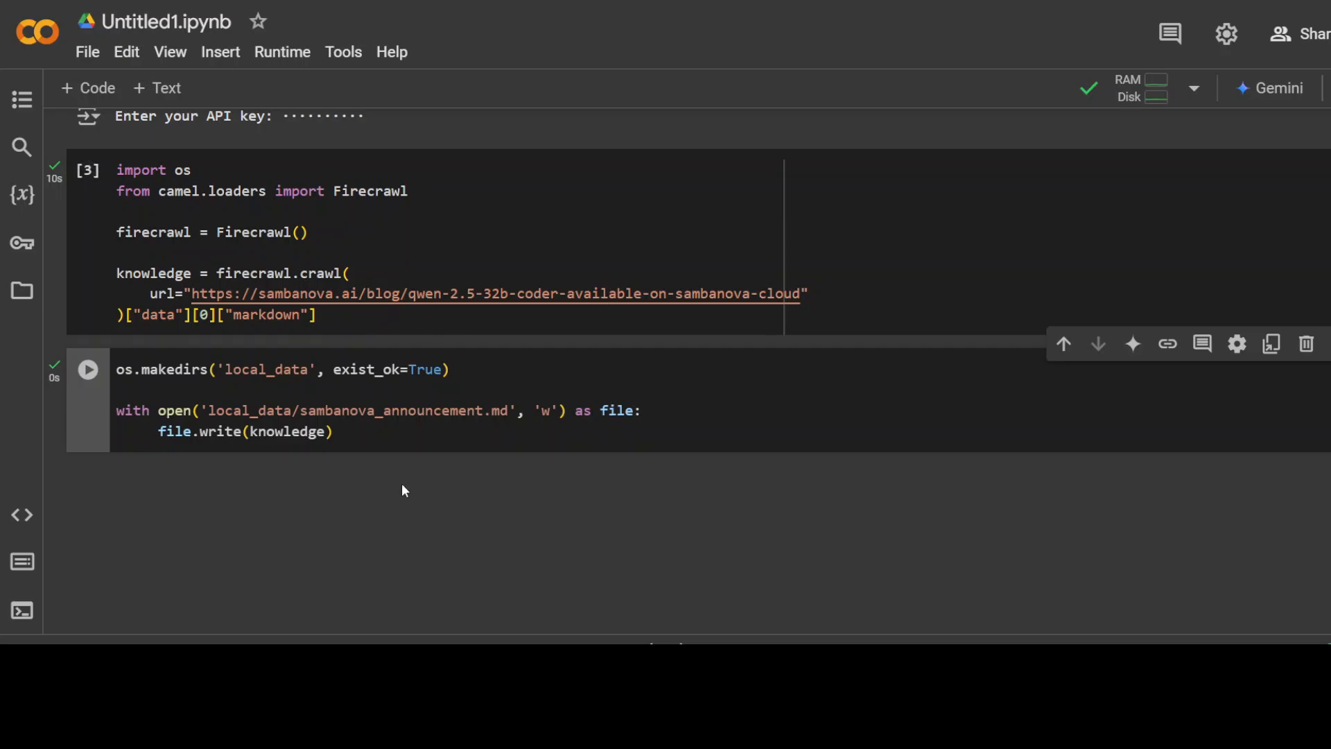
click(86, 369)
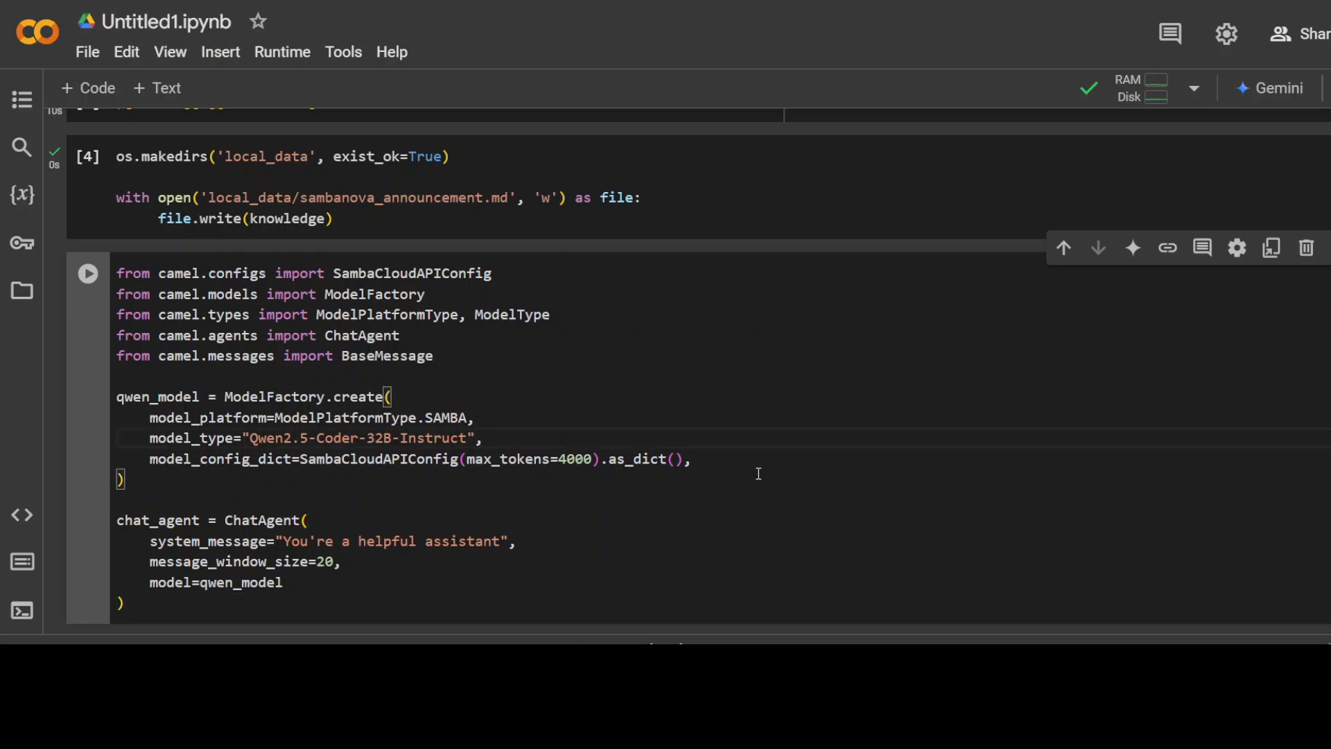
mouse_move(538, 424)
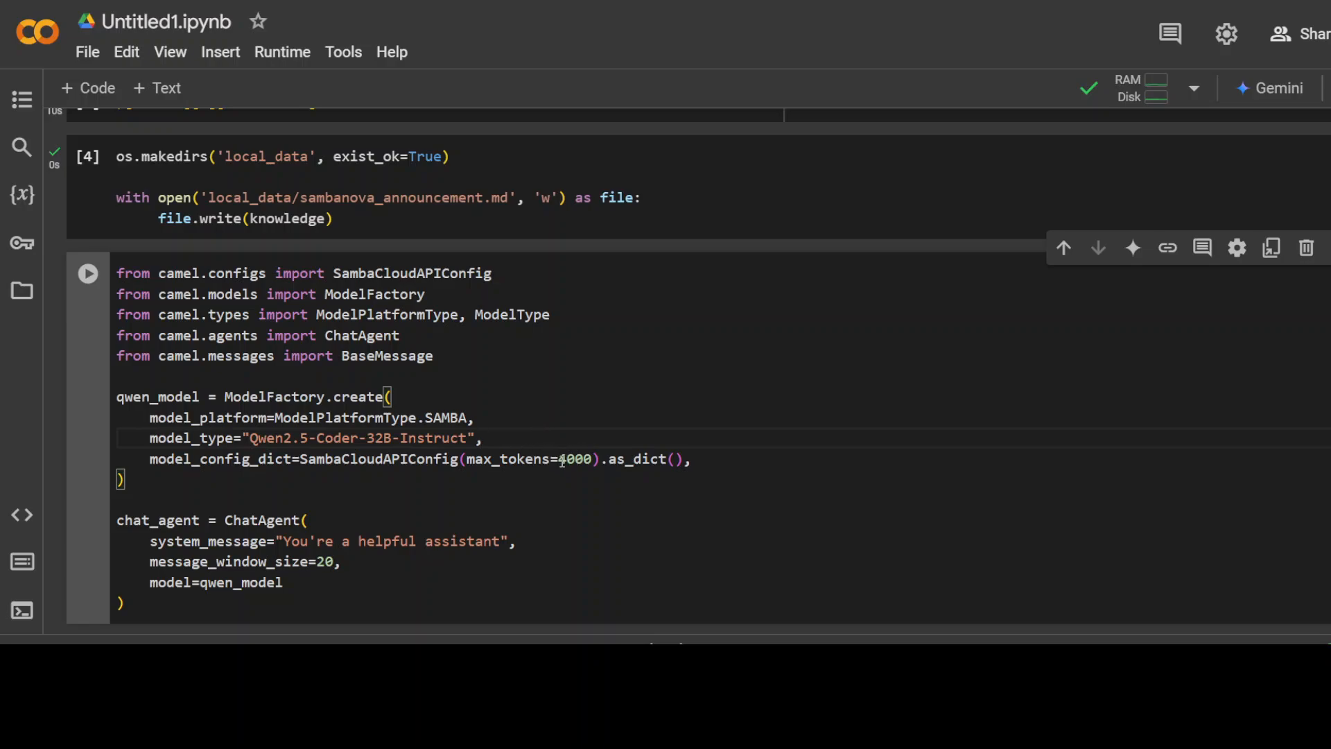
Run the cell creating Qwen2.5-Coder-32B-Instruct on SambaNova (max_tokens 4000) and its ChatAgent.
double_click(574, 458)
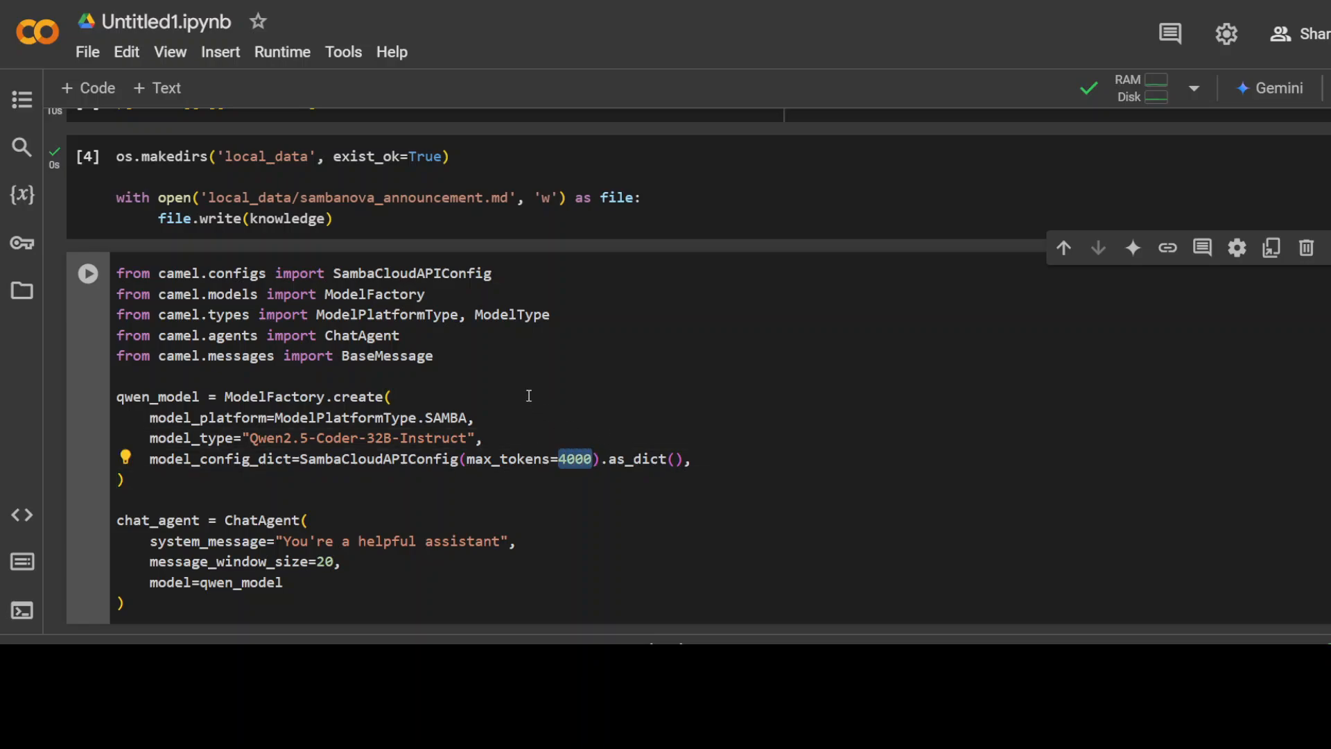
mouse_move(473, 380)
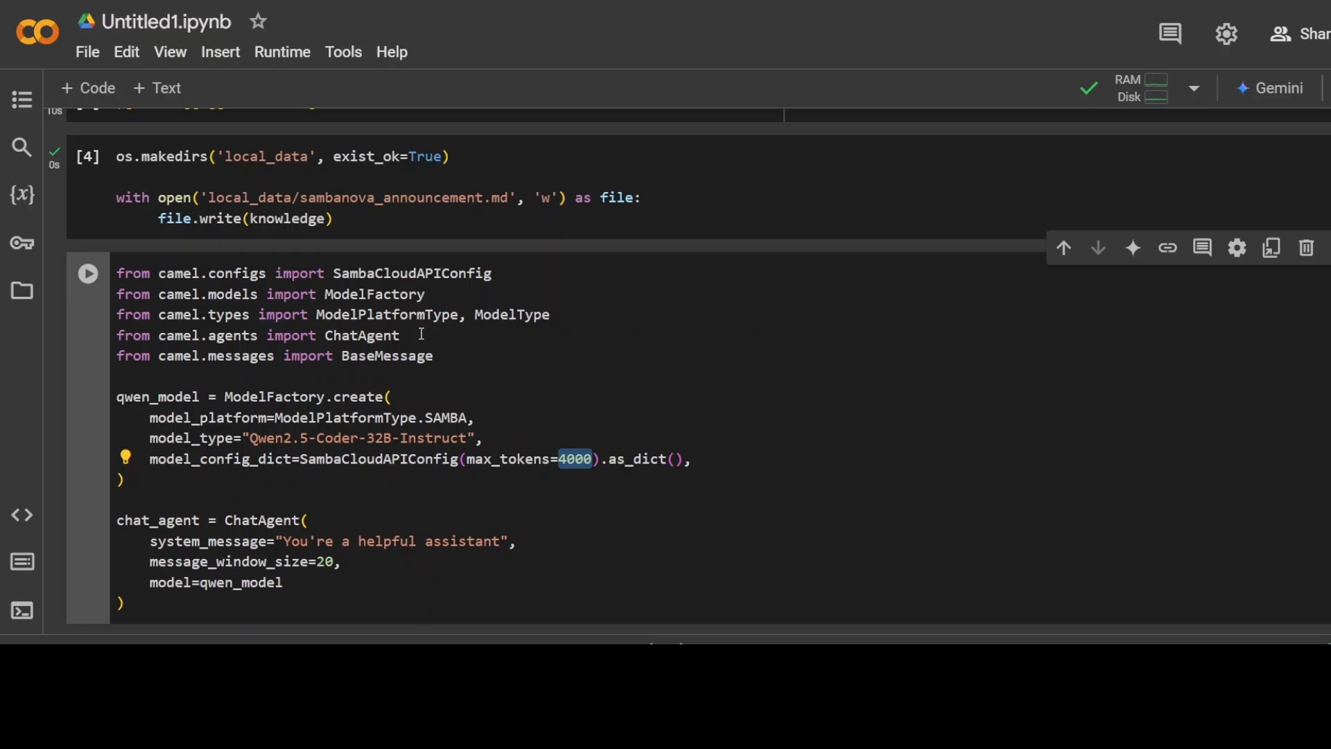
triple_click(254, 335)
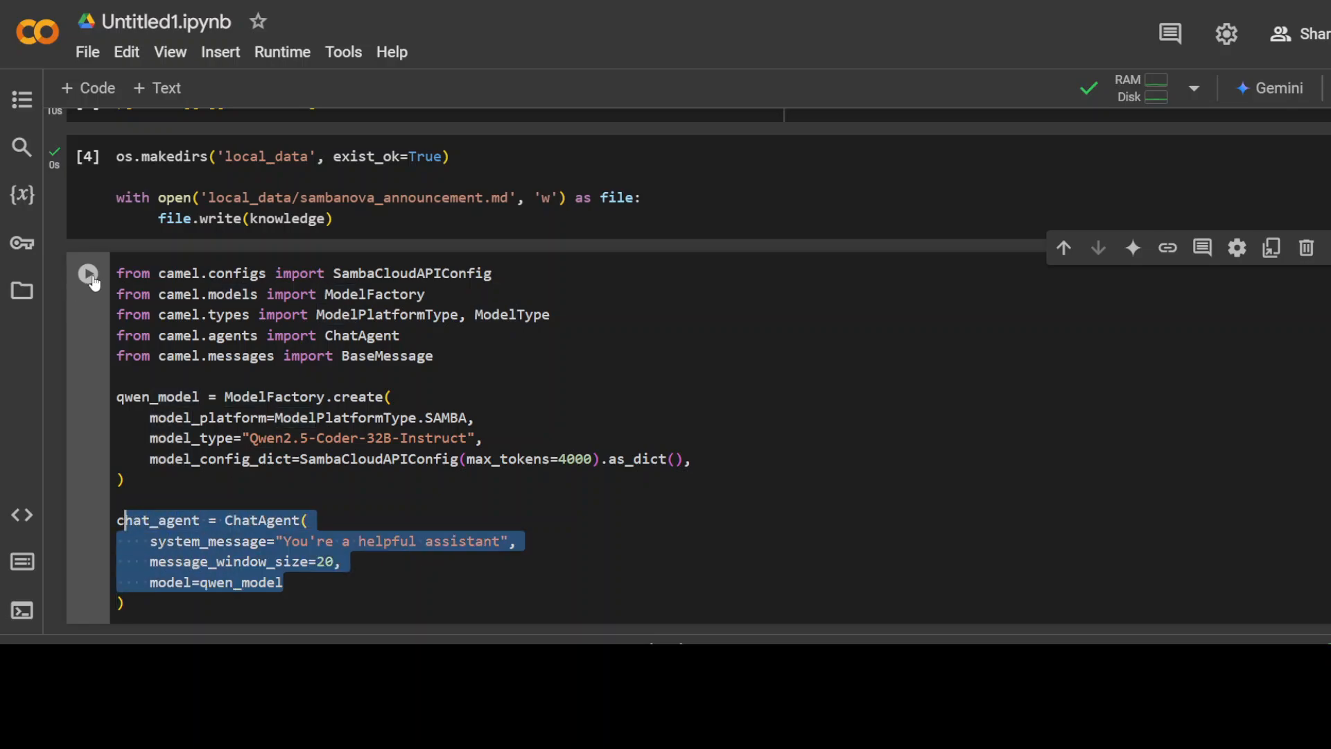
click(88, 272)
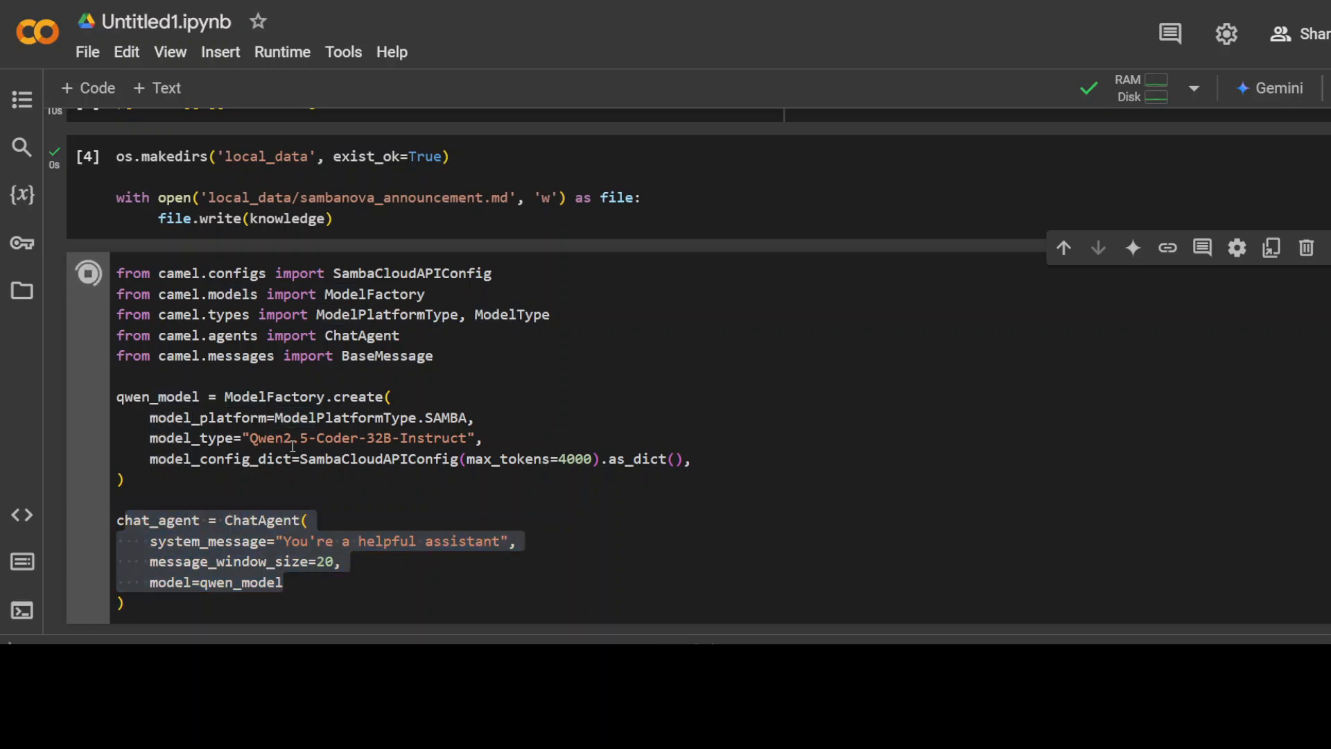
click(87, 272)
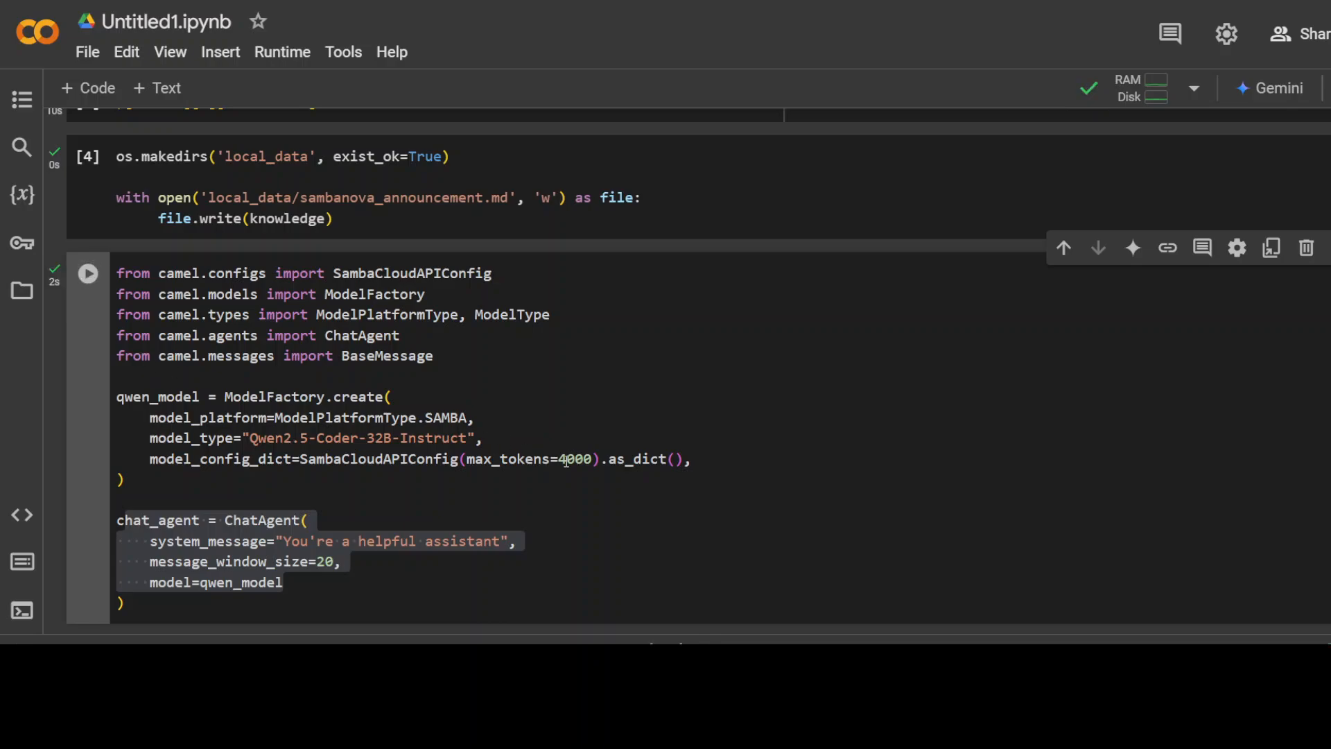
scroll(down, 3)
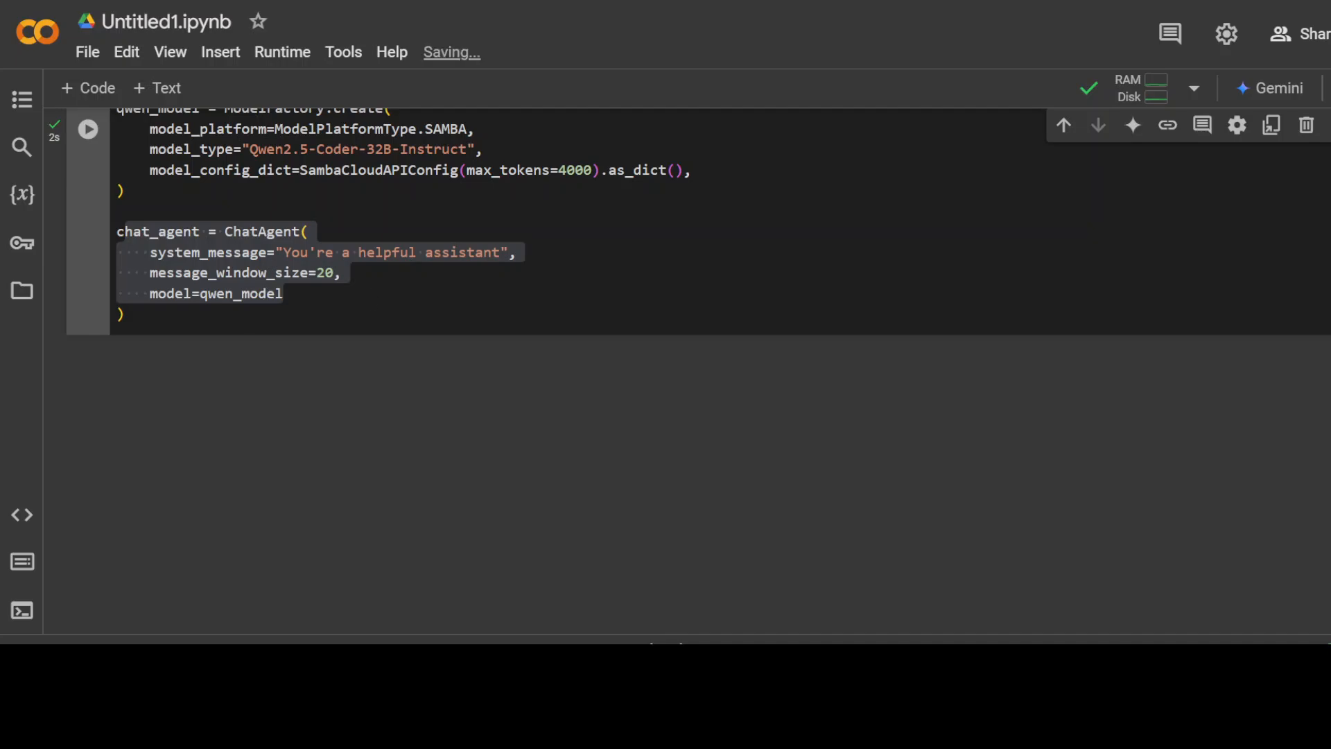
mouse_move(175, 484)
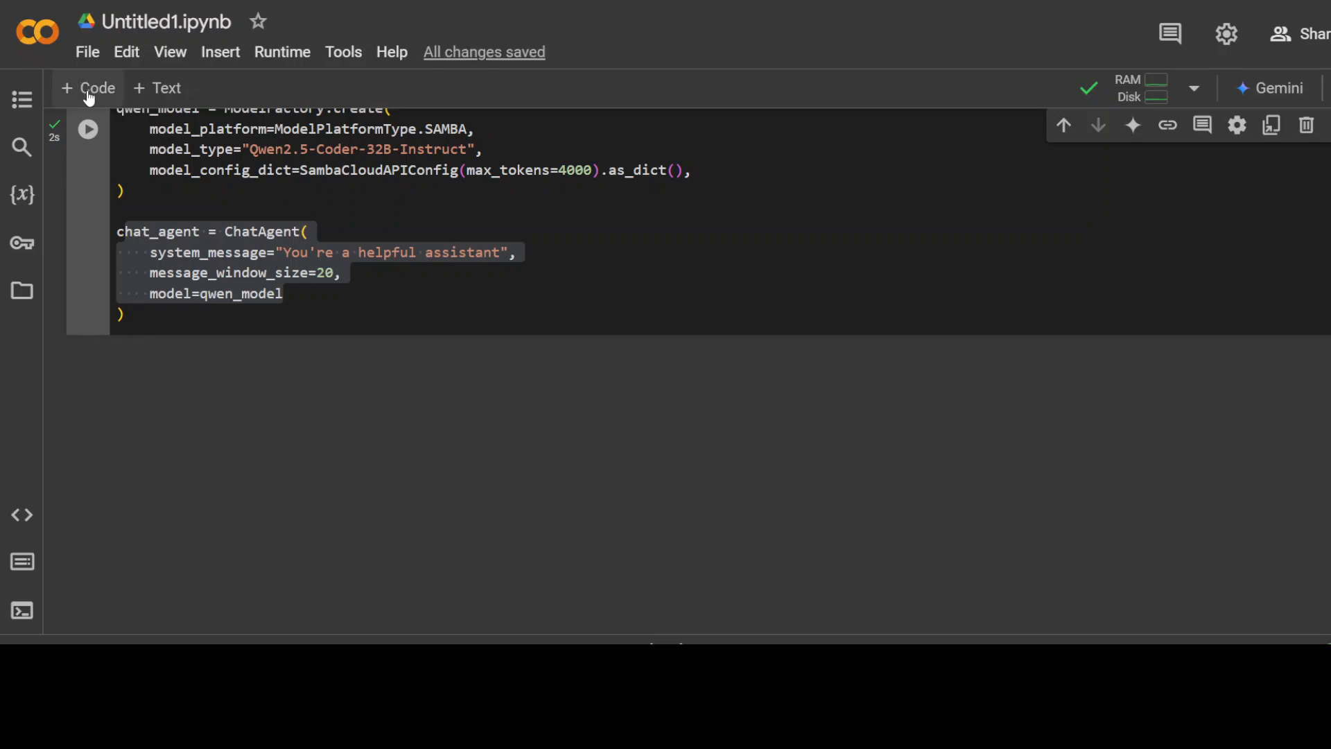
Run a new cell adding knowledge_message to chat_agent memory, then save the notebook.
click(88, 87)
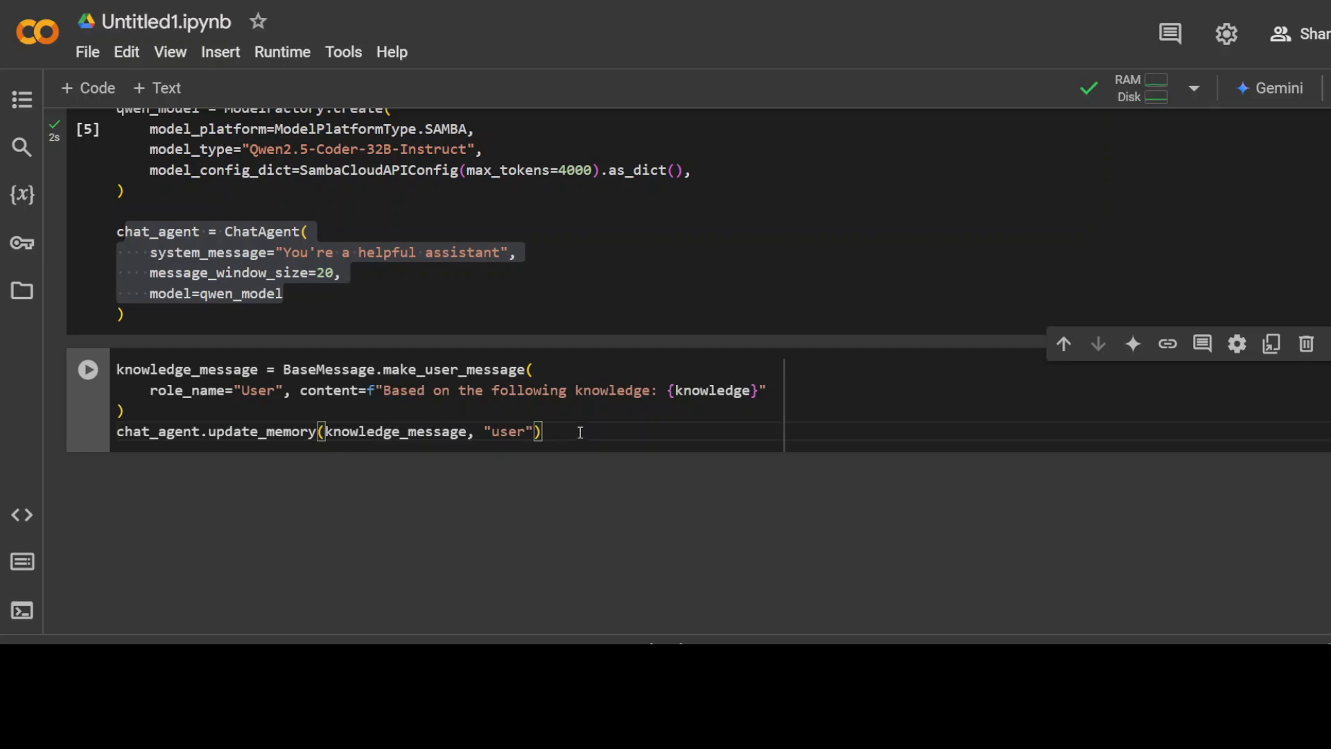
double_click(213, 431)
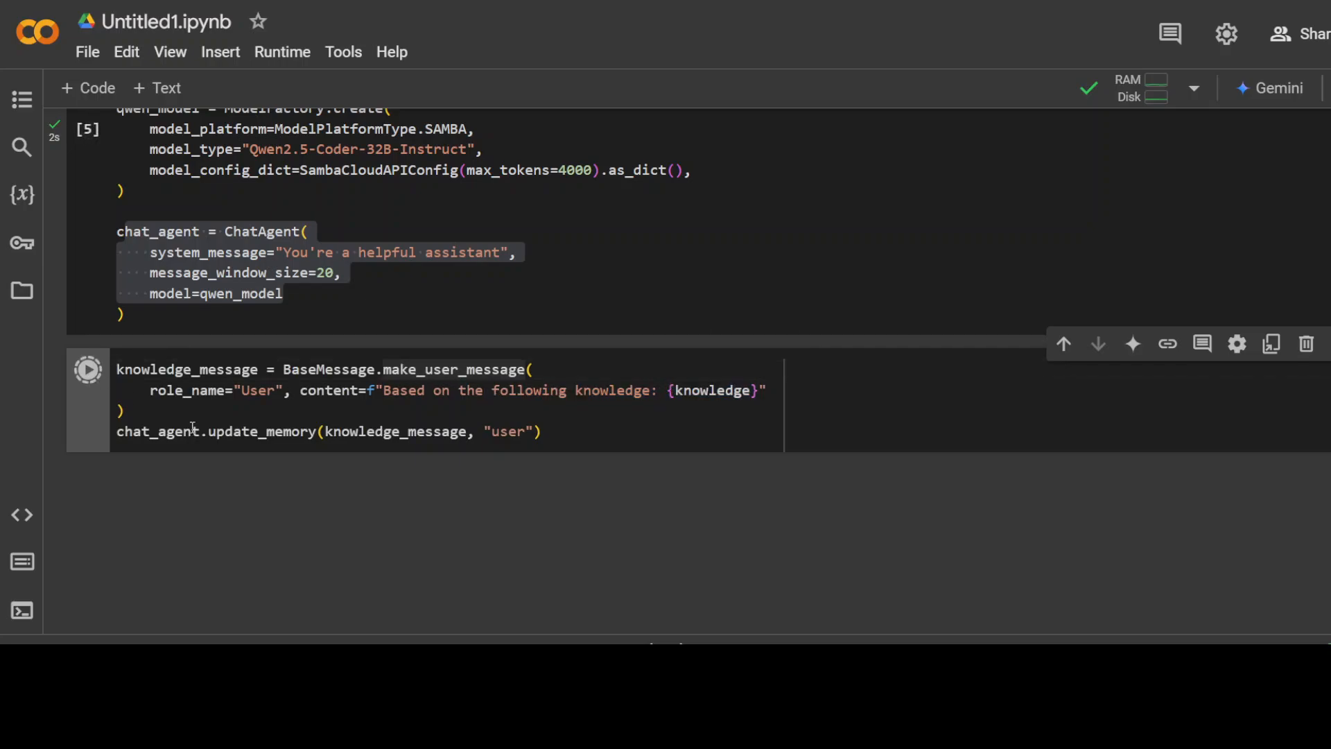
click(87, 368)
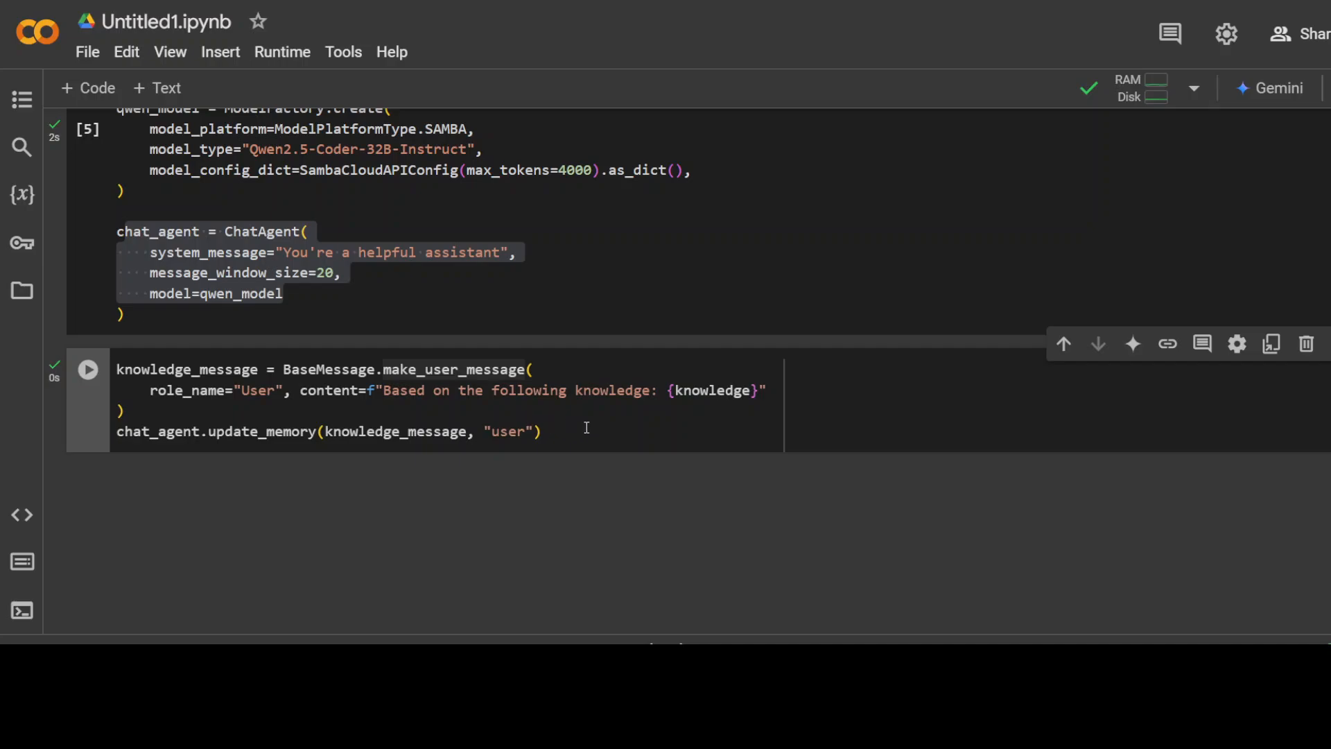
mouse_move(568, 507)
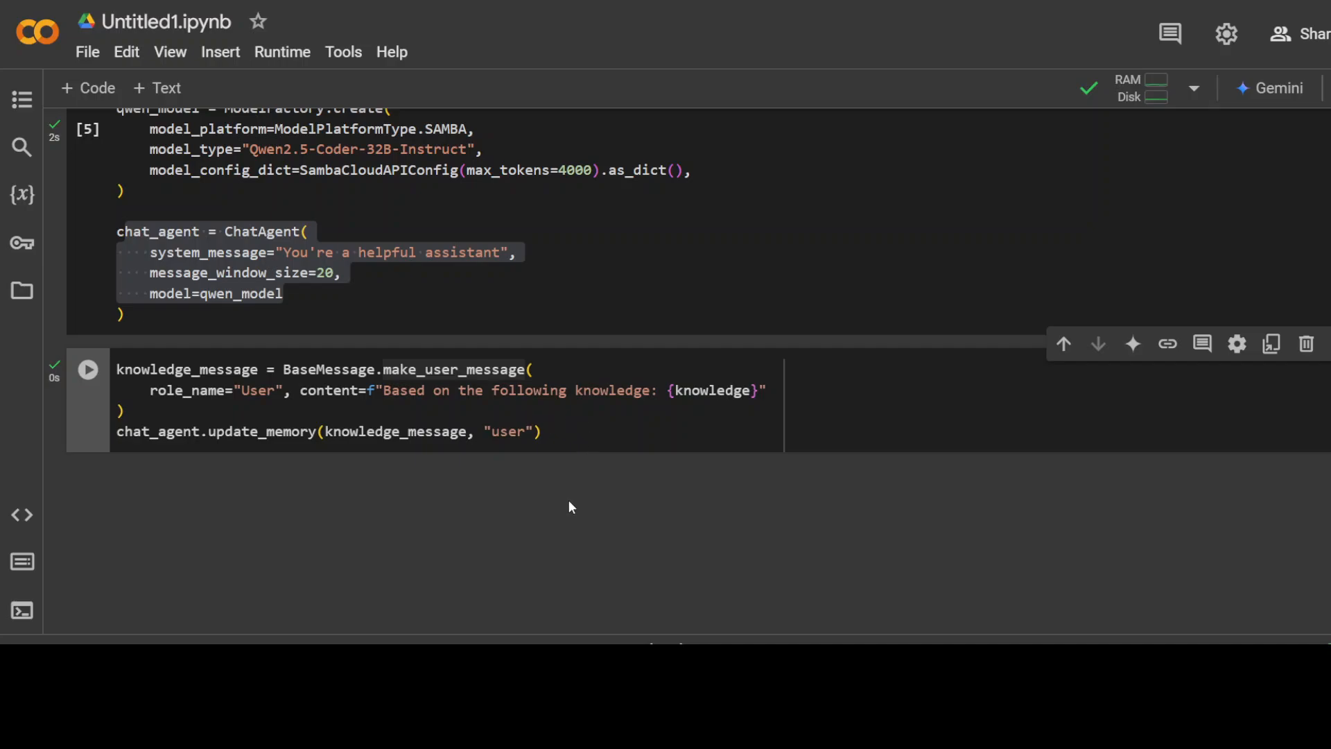
key(ctrl+s)
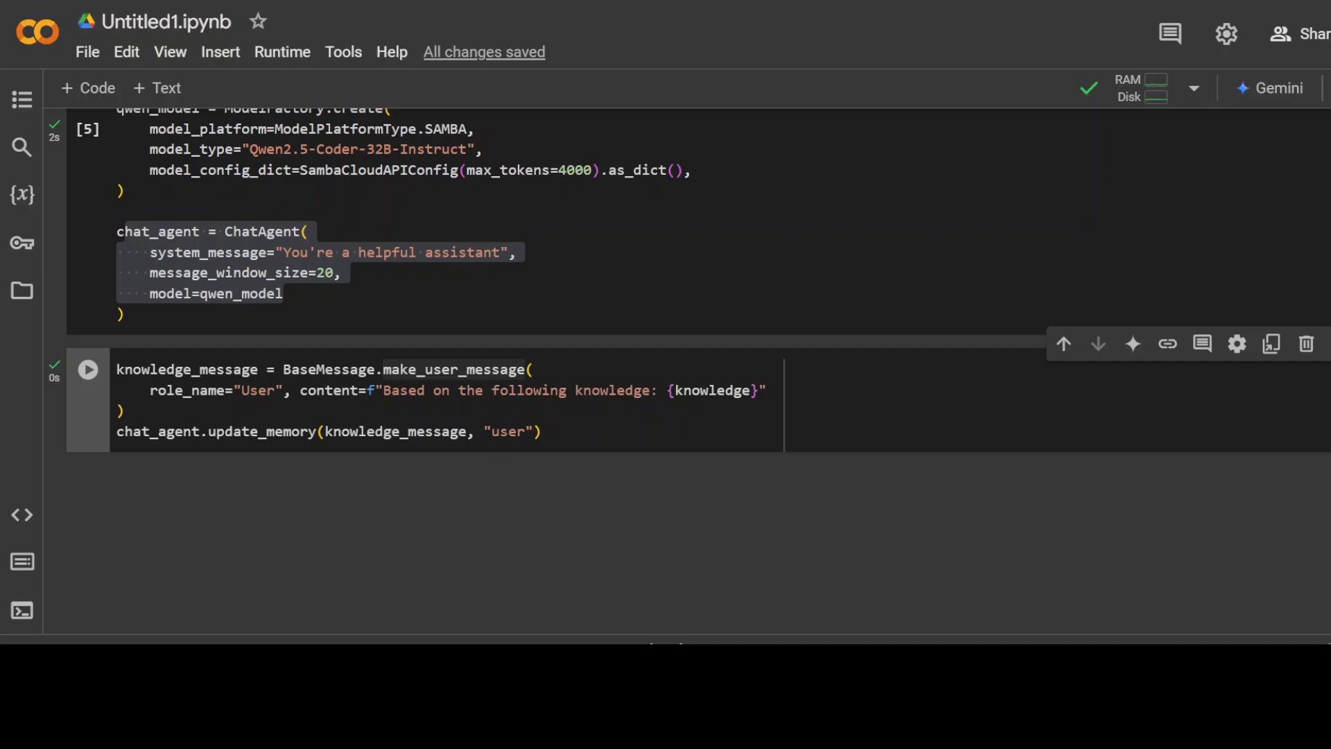
mouse_move(87, 88)
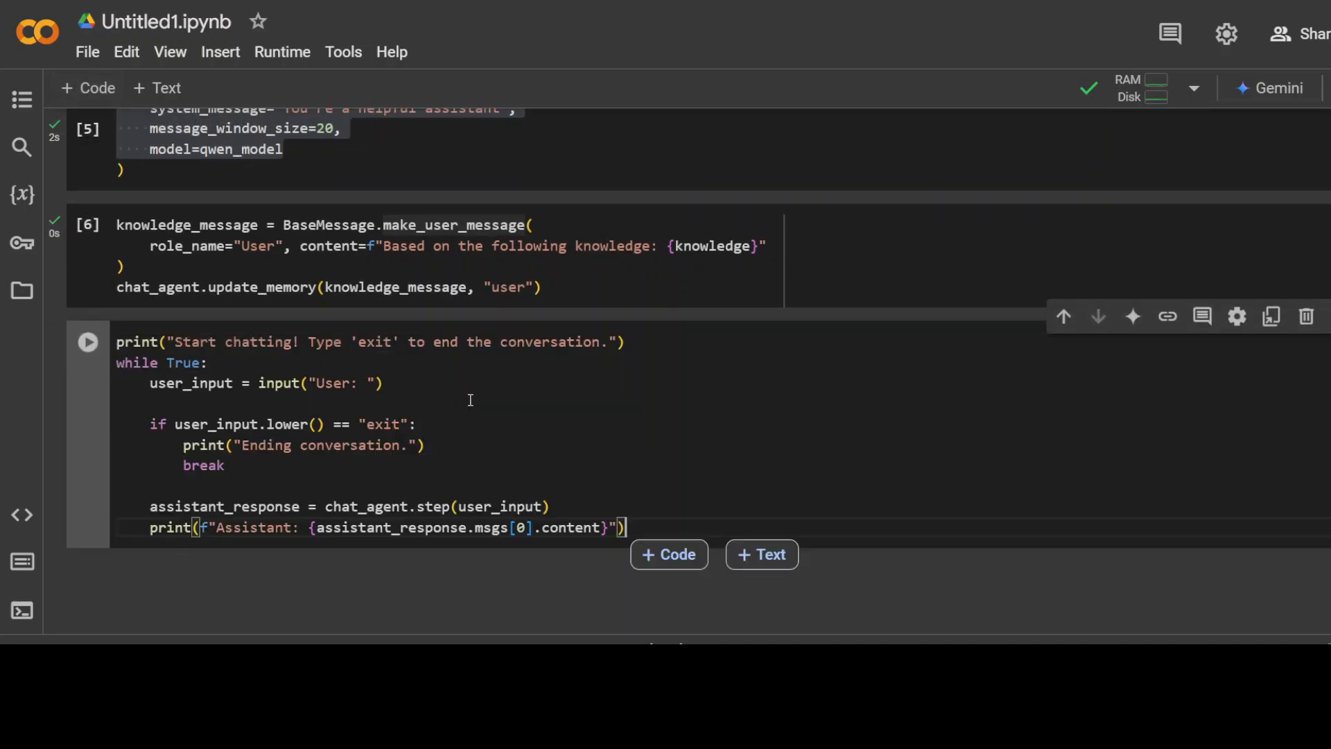
Run the while-True chat loop cell.
scroll(down, 3)
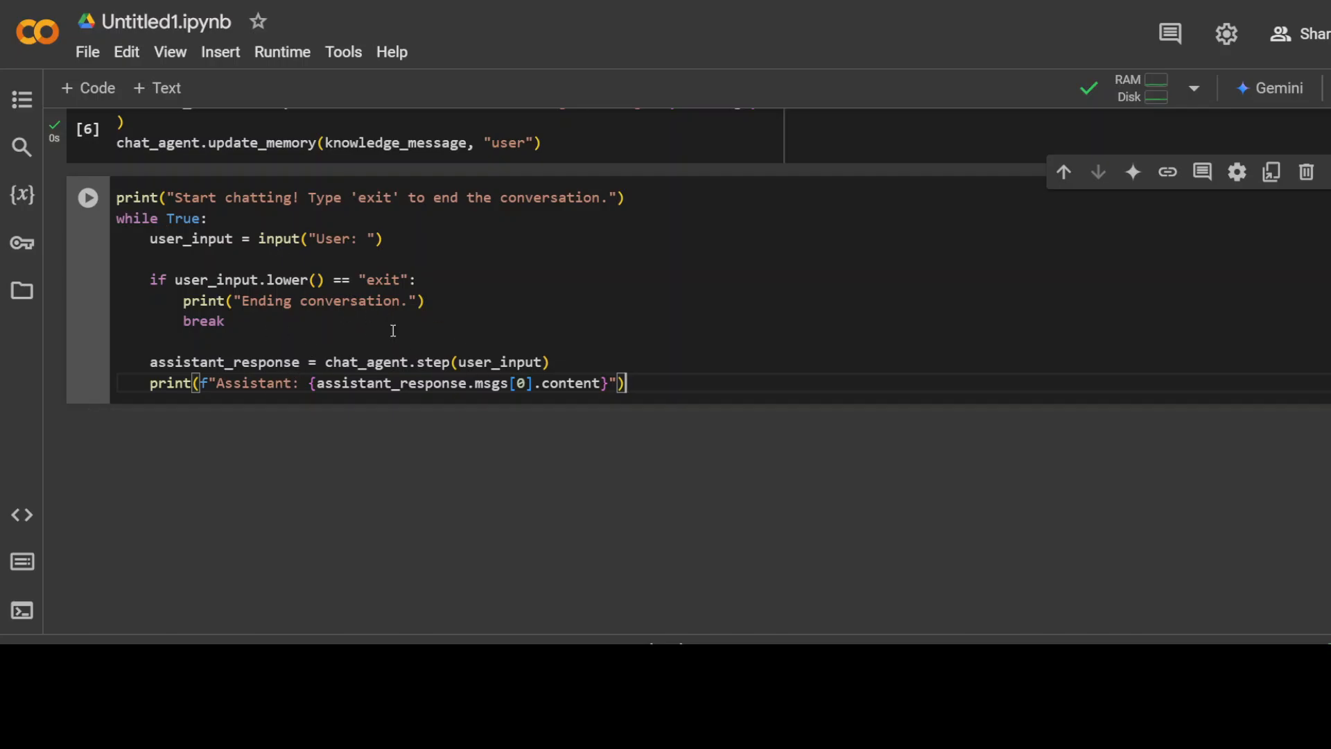
scroll(down, 3)
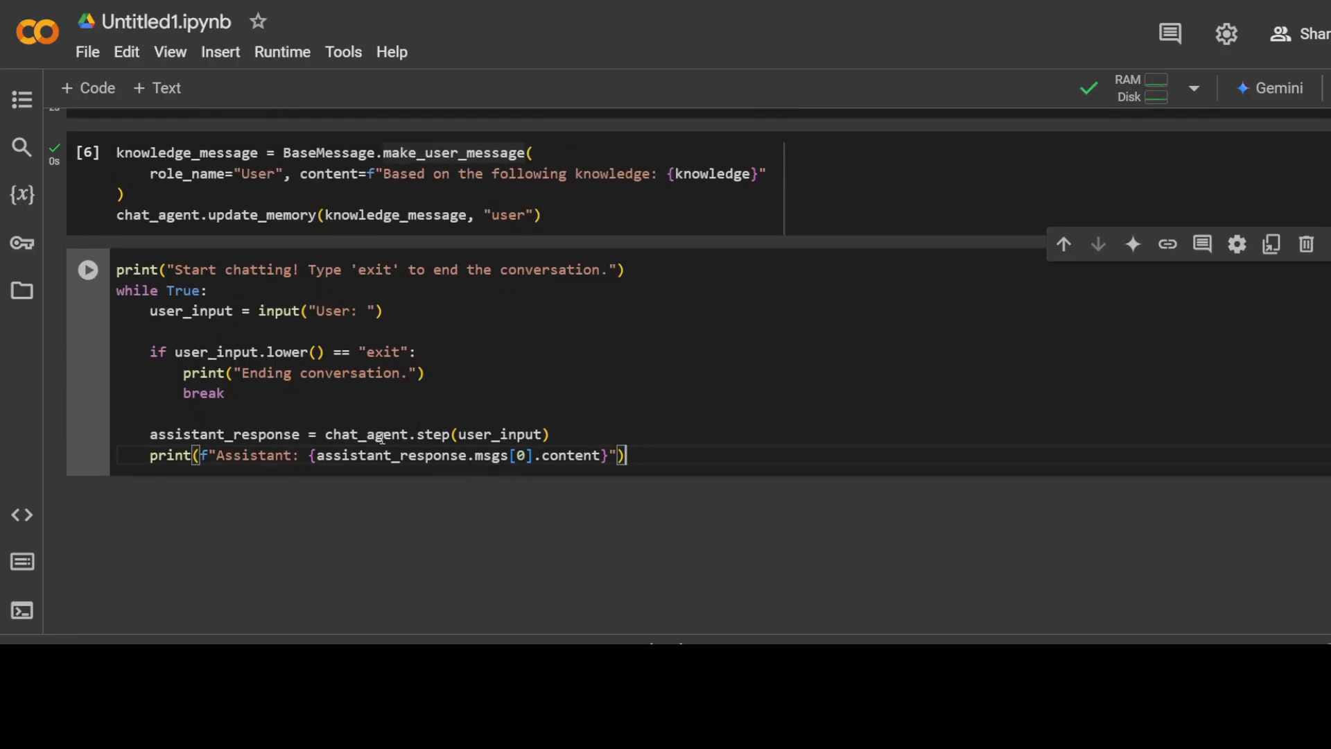
click(88, 270)
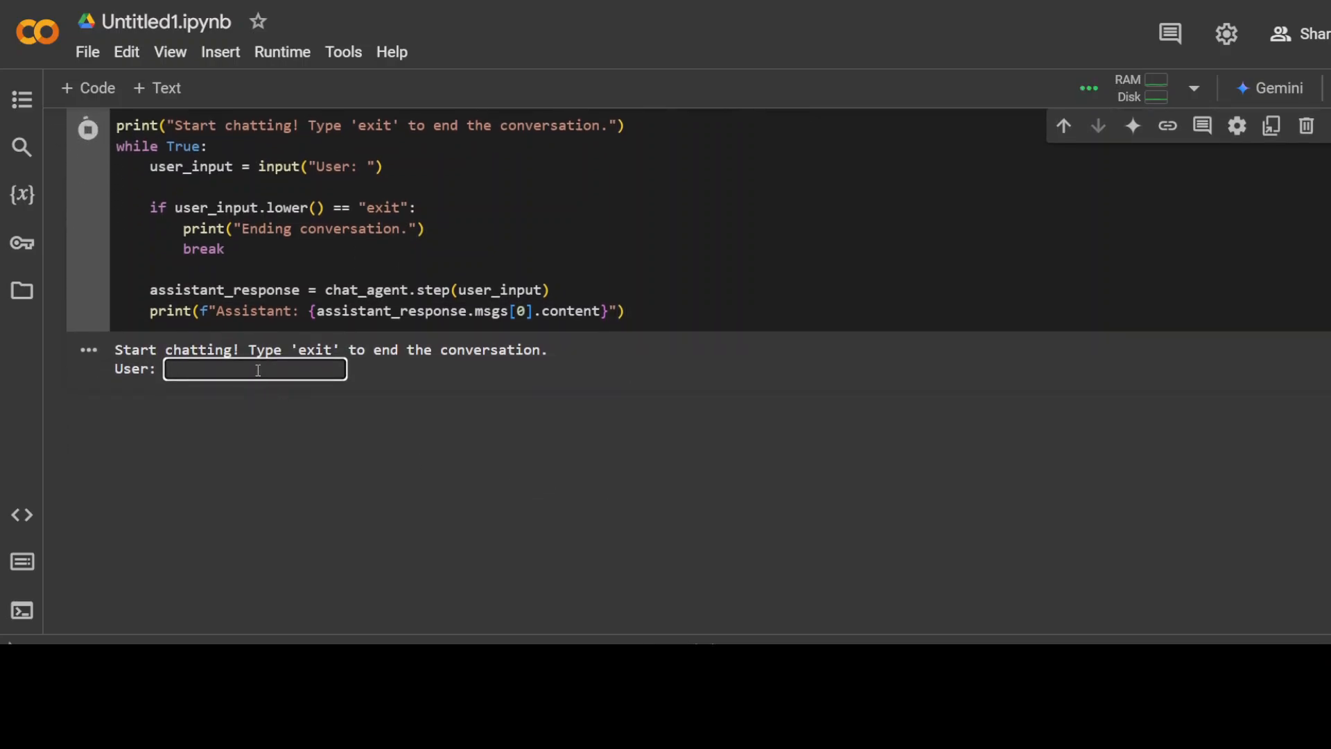
Ask the agent 'what is sambanova' and 'is sambanova api key free'.
text(wha)
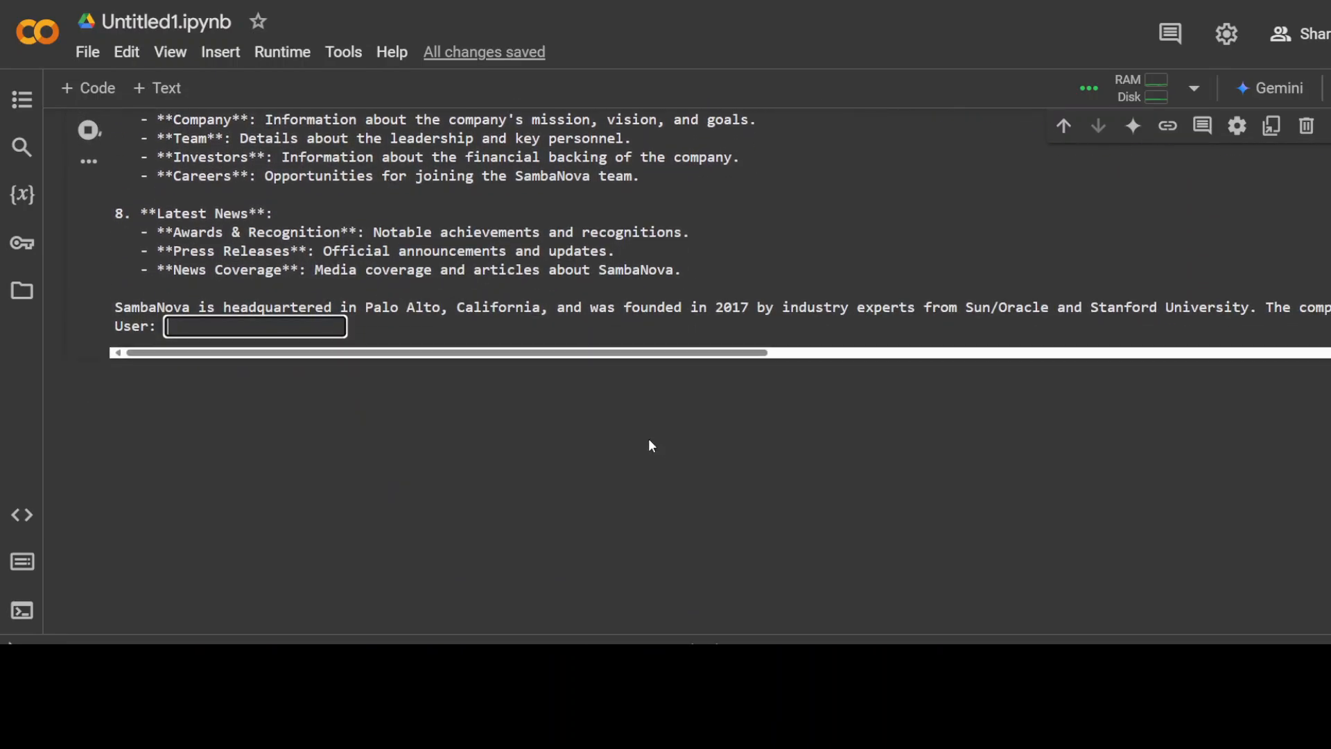
mouse_move(519, 454)
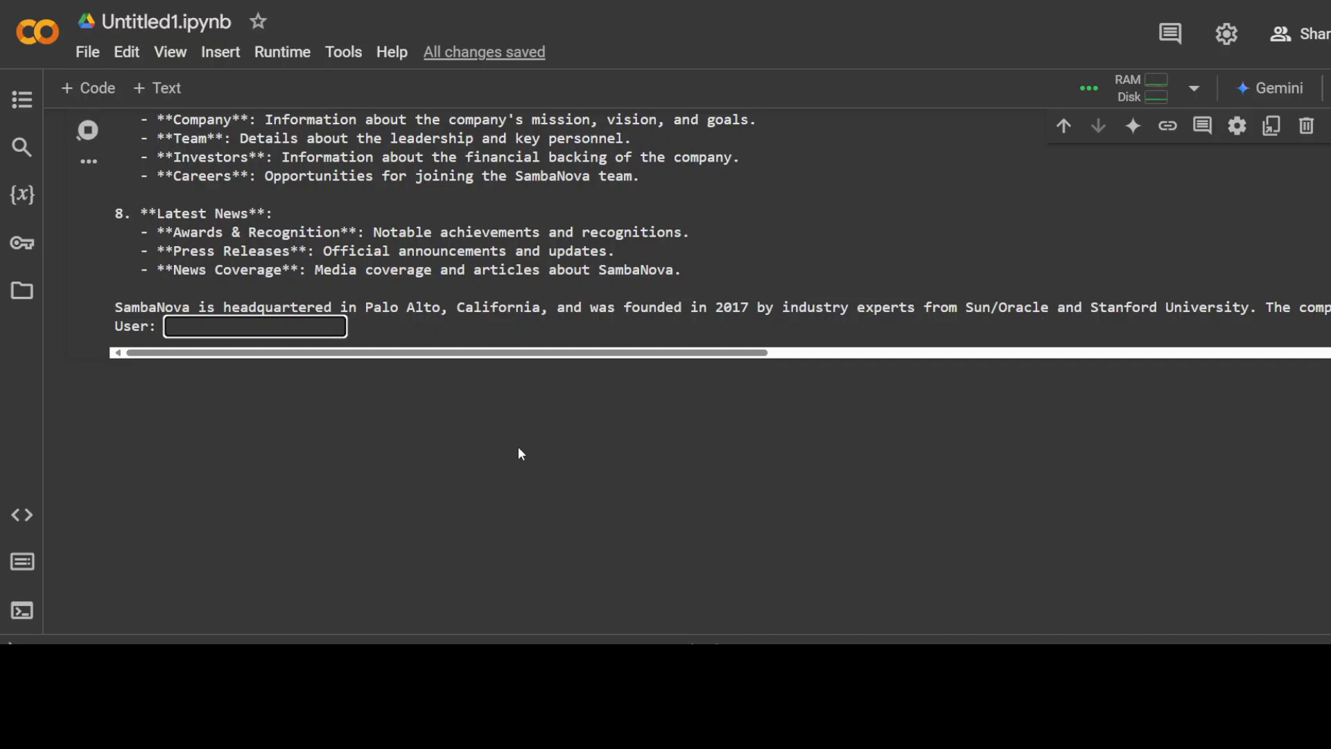
text(is)
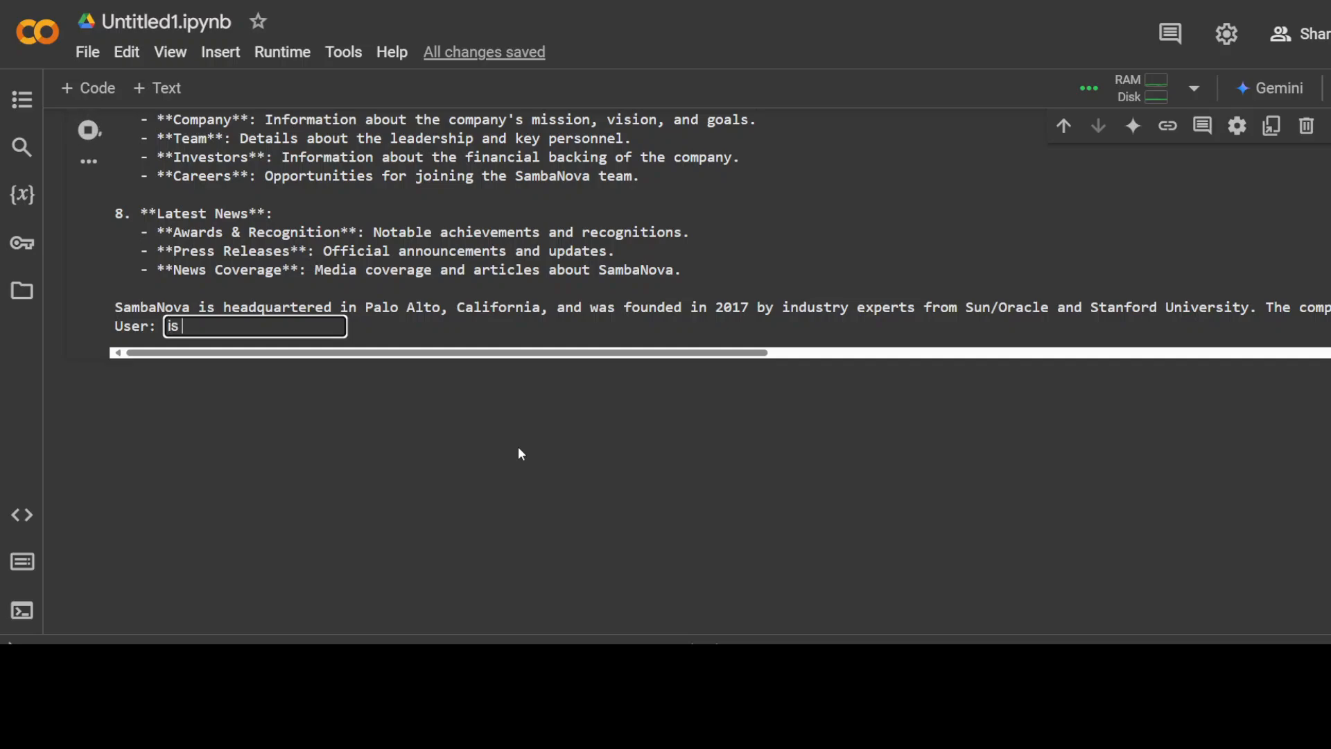
text(sambanova api key free)
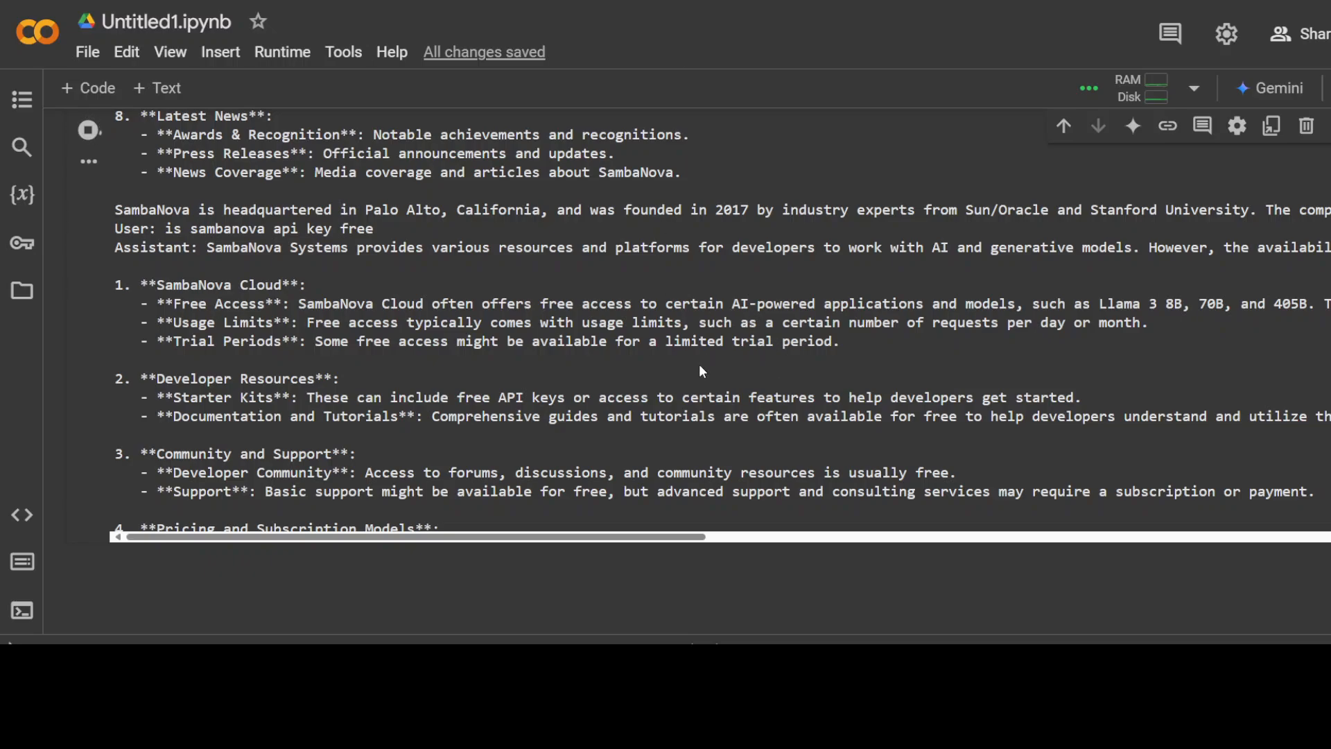
scroll(down, 3)
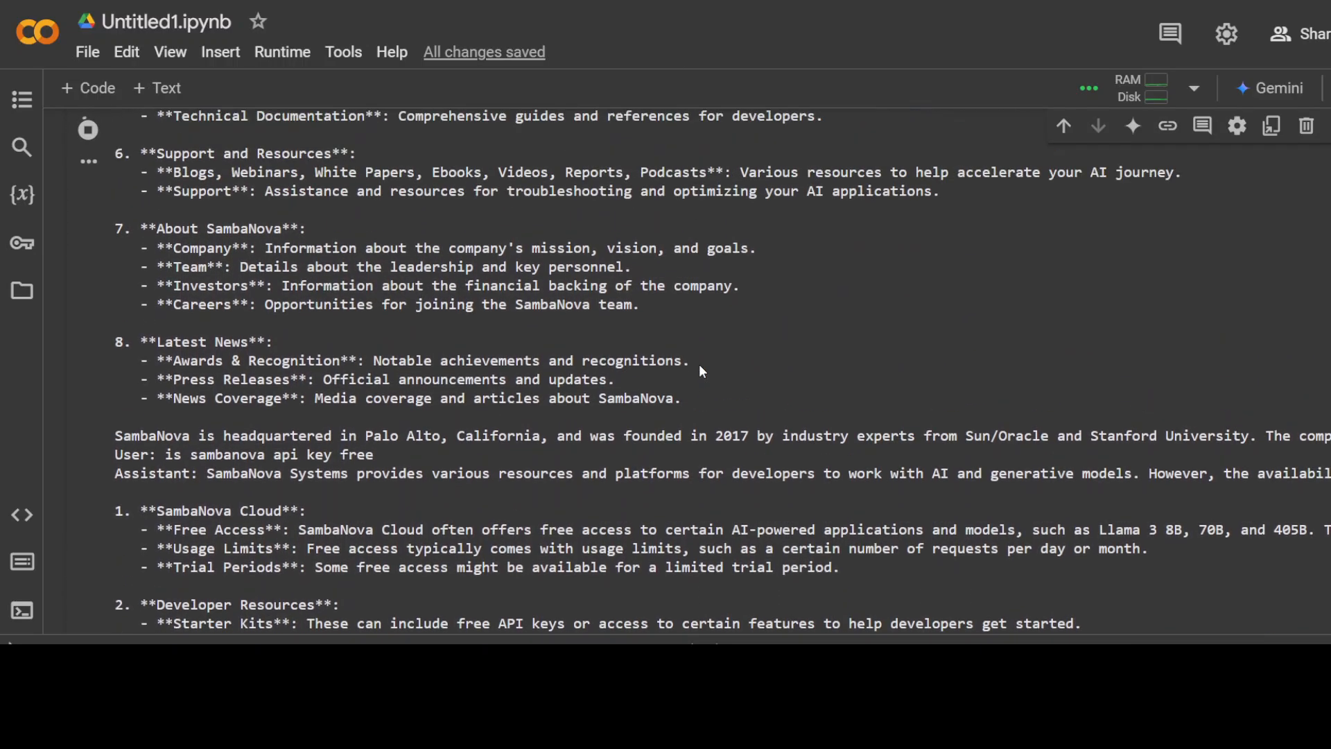
scroll(up, 3)
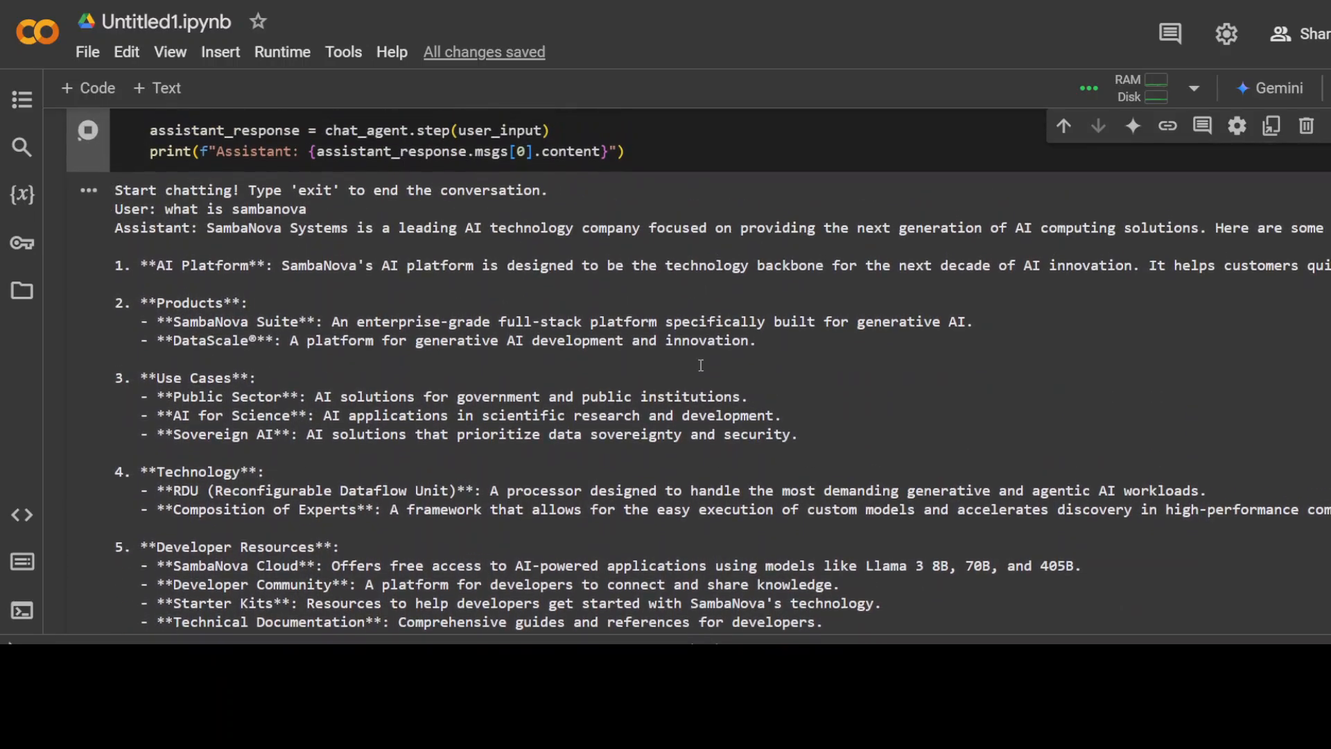
scroll(down, 3)
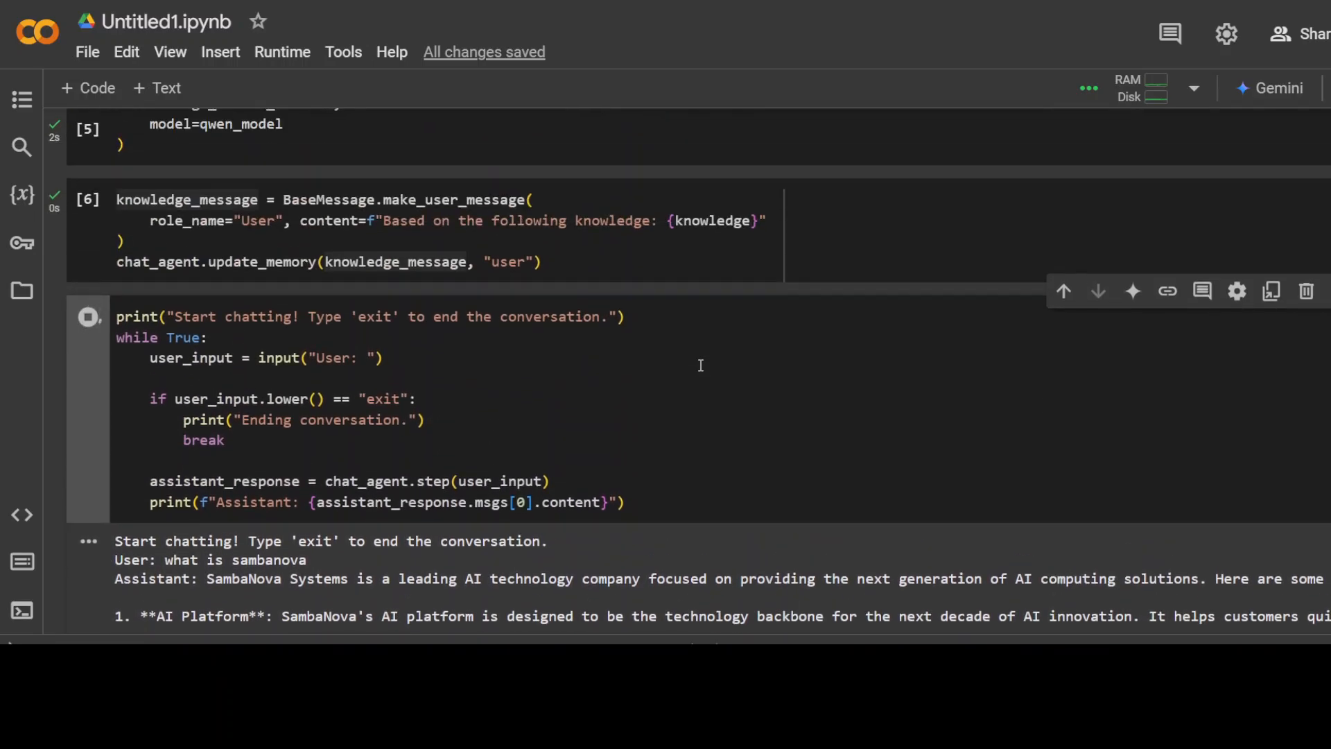
scroll(down, 3)
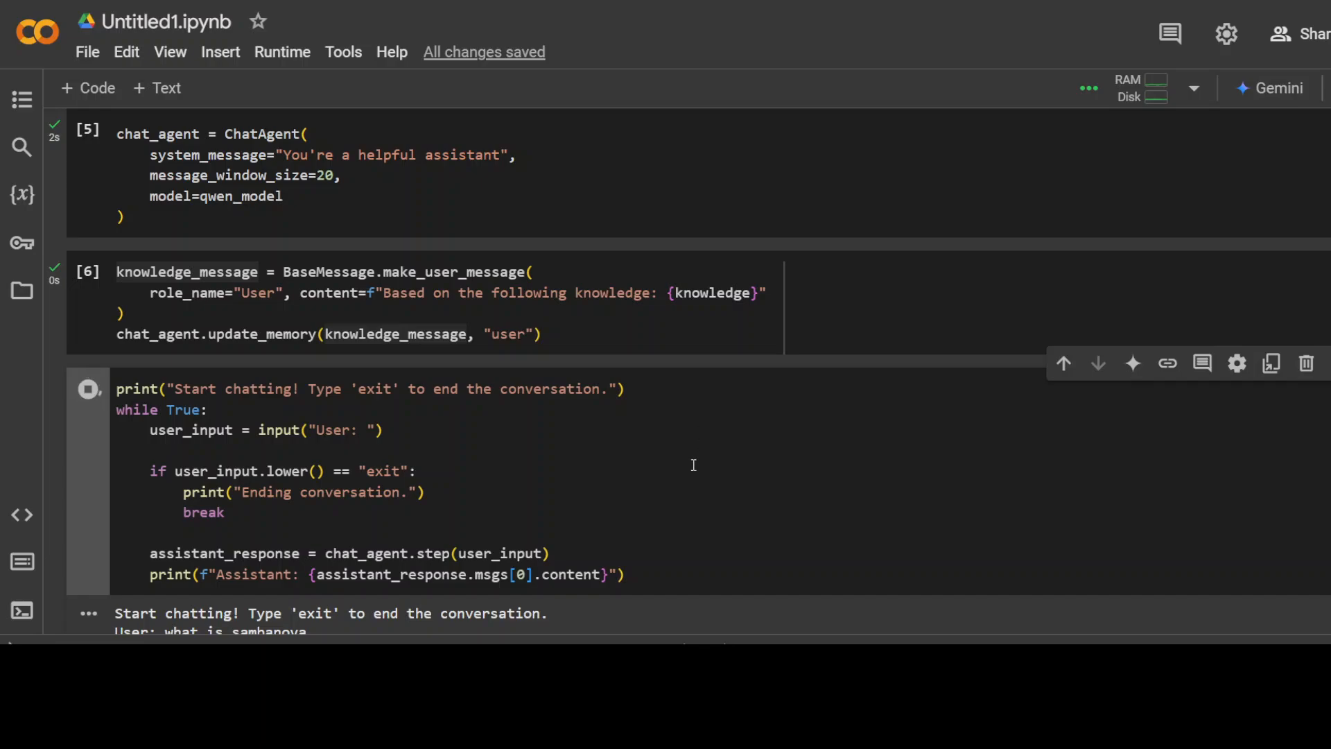
scroll(down, 3)
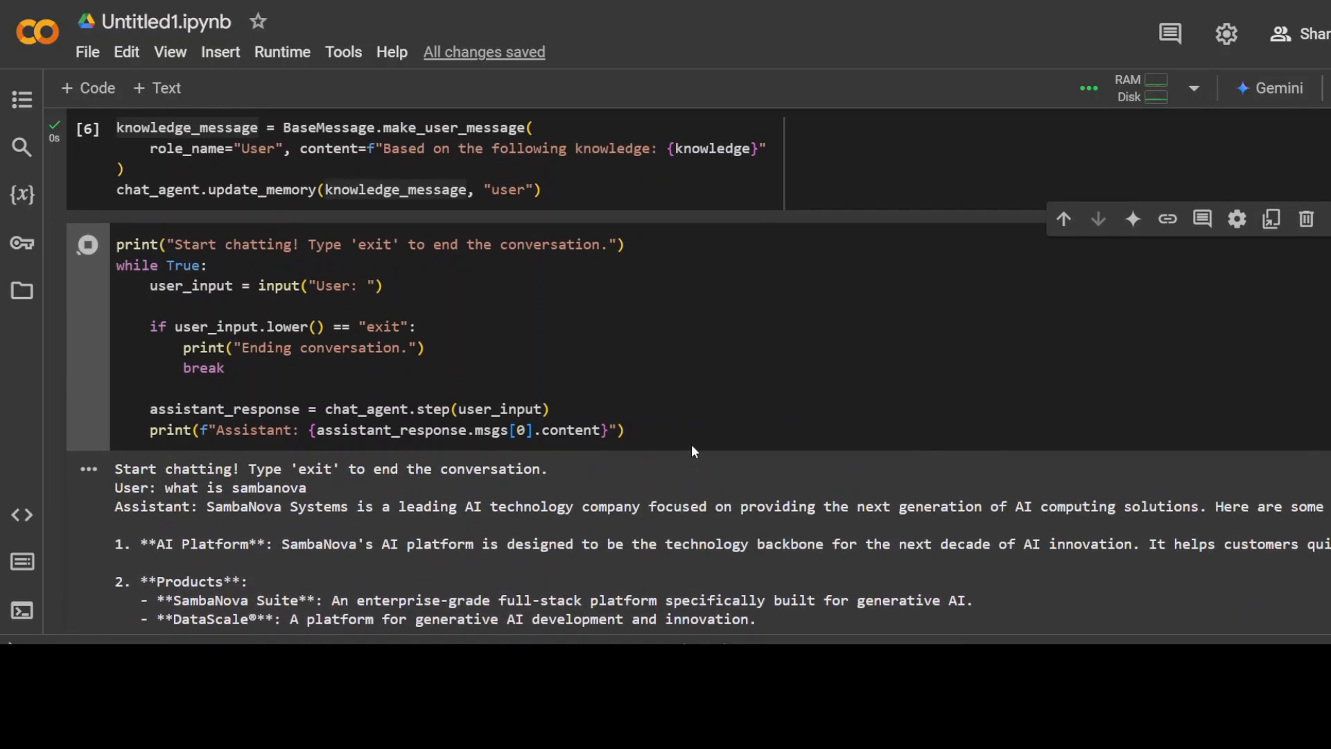
mouse_move(672, 356)
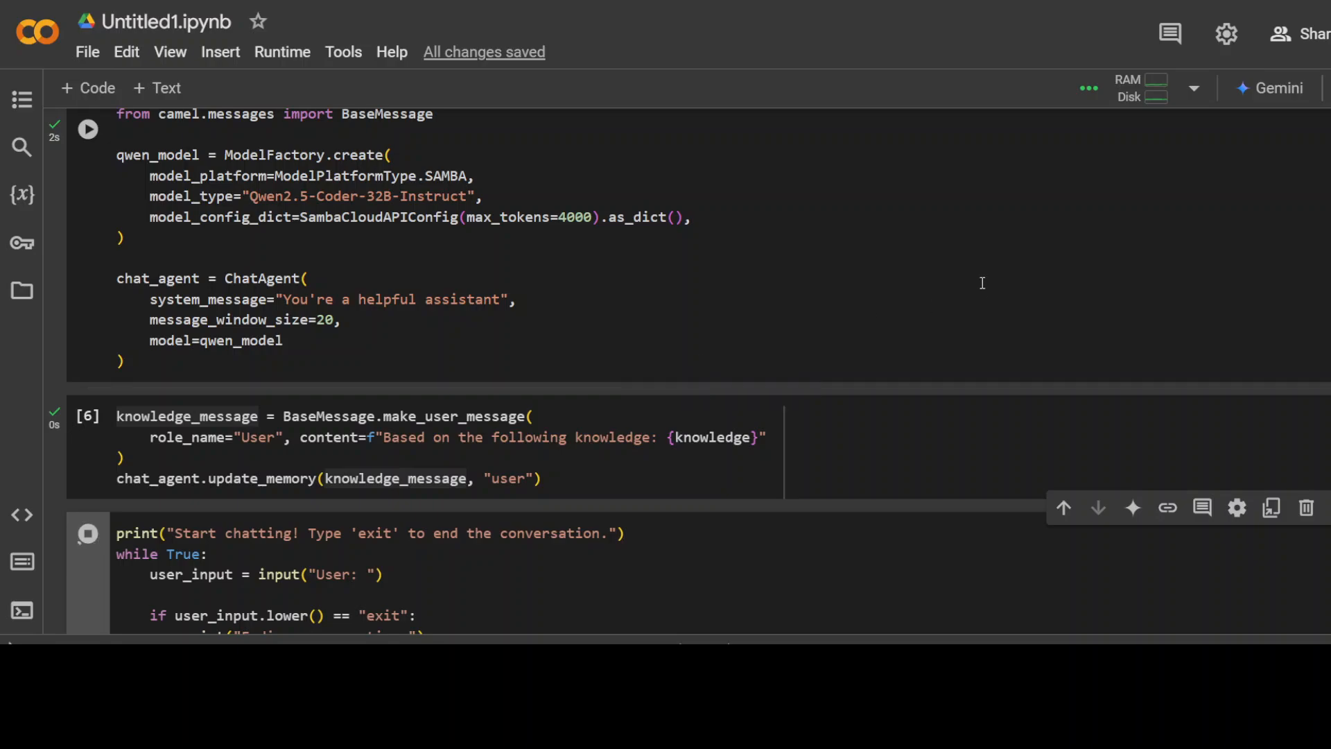
scroll(up, 3)
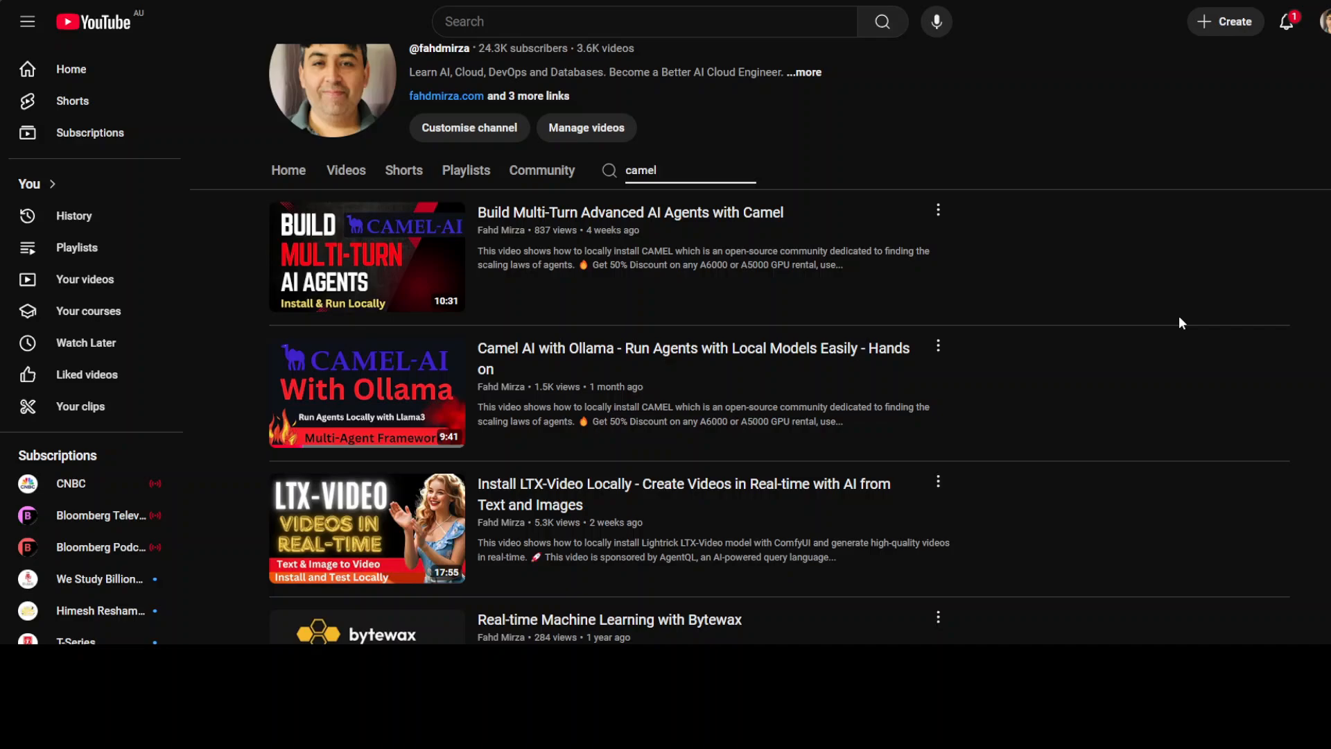
mouse_move(1176, 329)
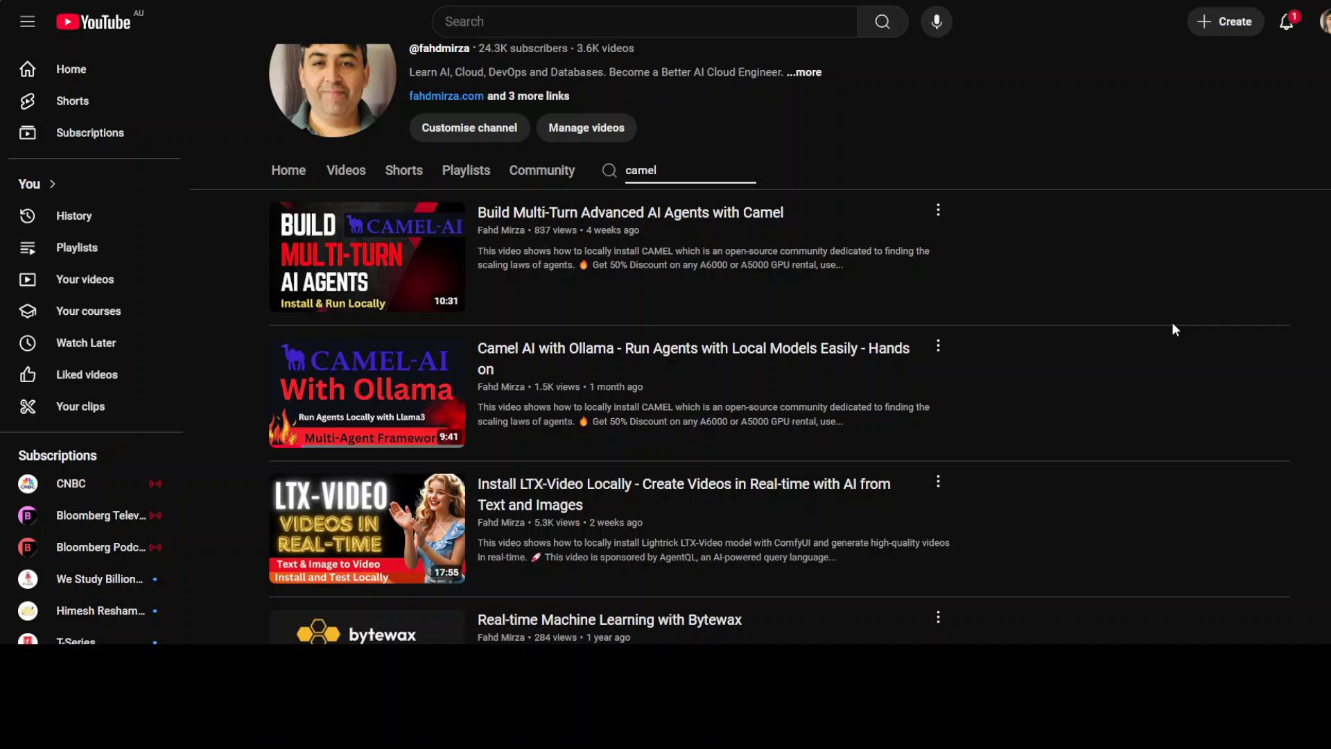